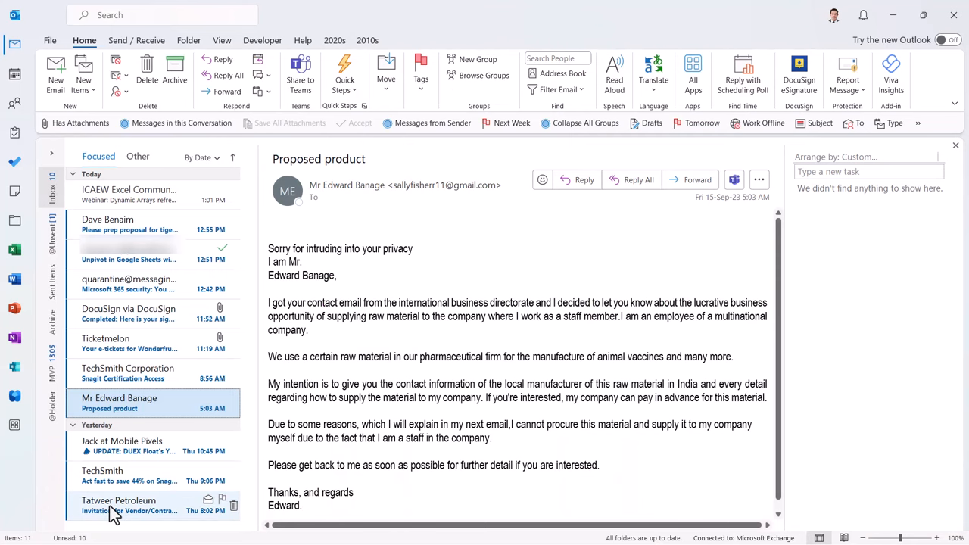
mouse_move(121, 510)
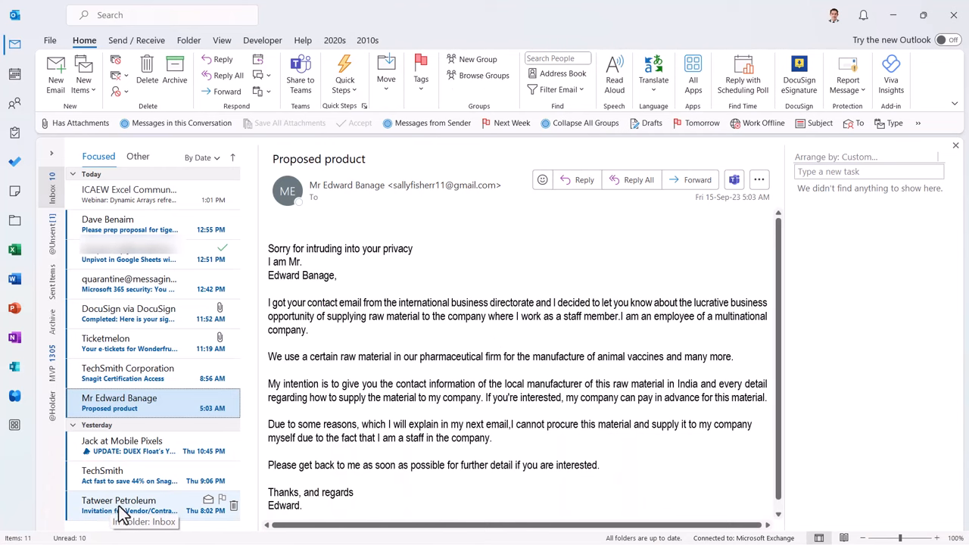
Step: Block the Tatweer Petroleum sender, sending its vendor-invitation email to Junk
click(119, 505)
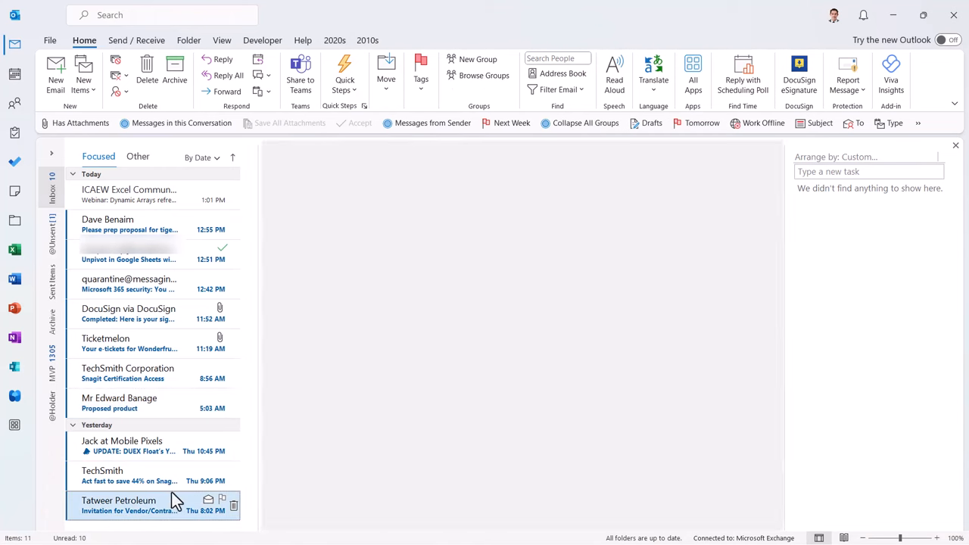
click(119, 505)
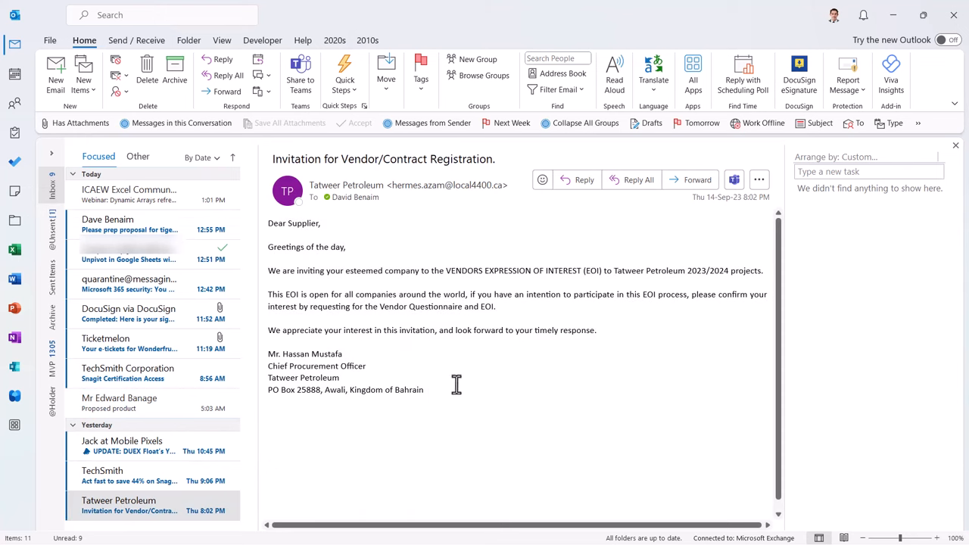
right_click(129, 506)
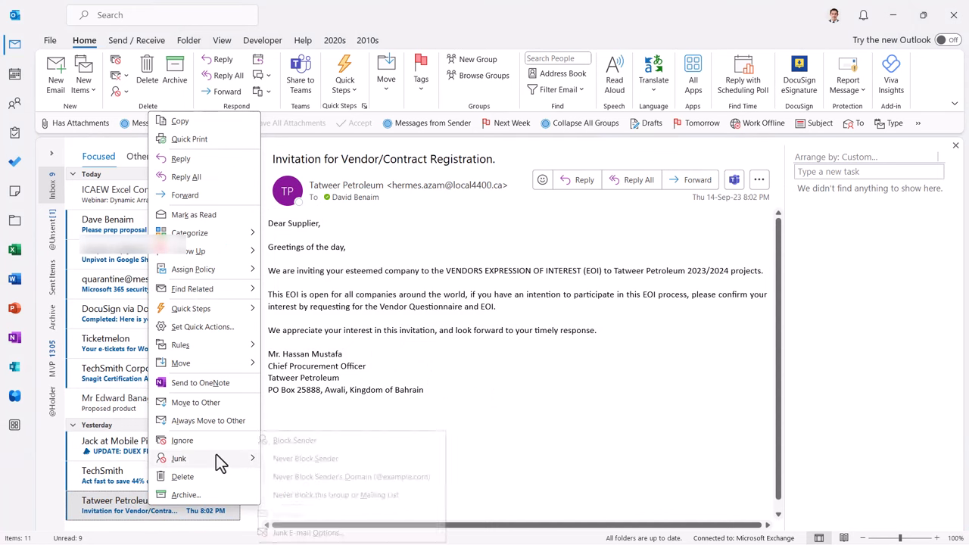
click(295, 440)
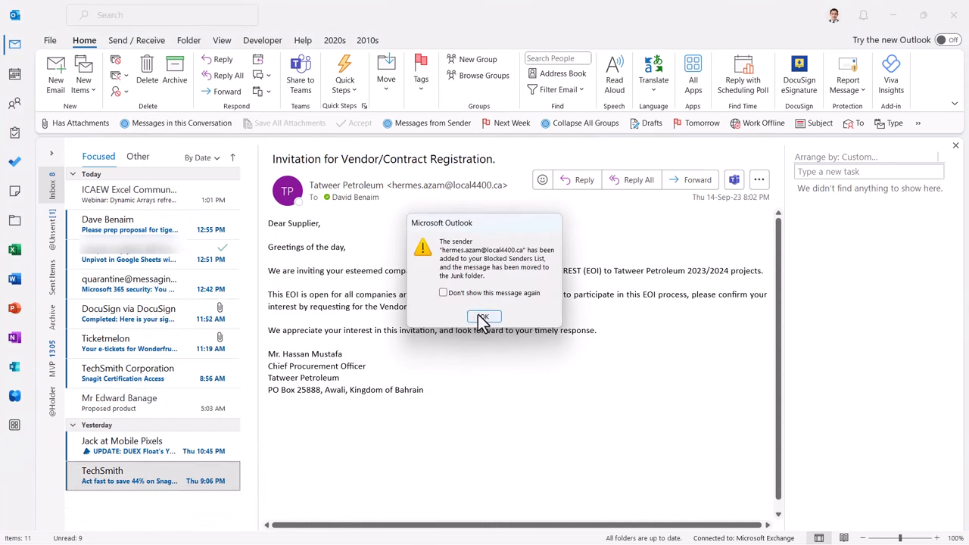
click(484, 317)
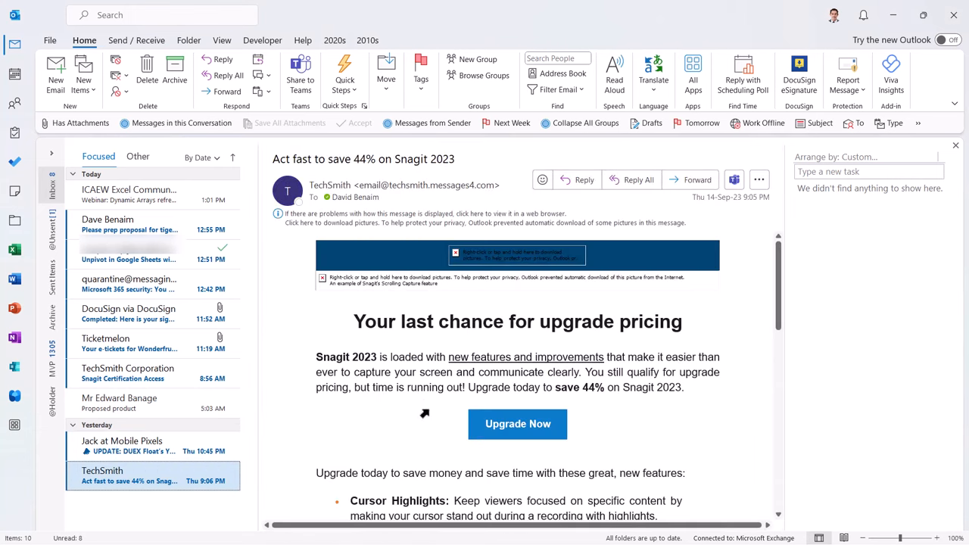
mouse_move(456, 407)
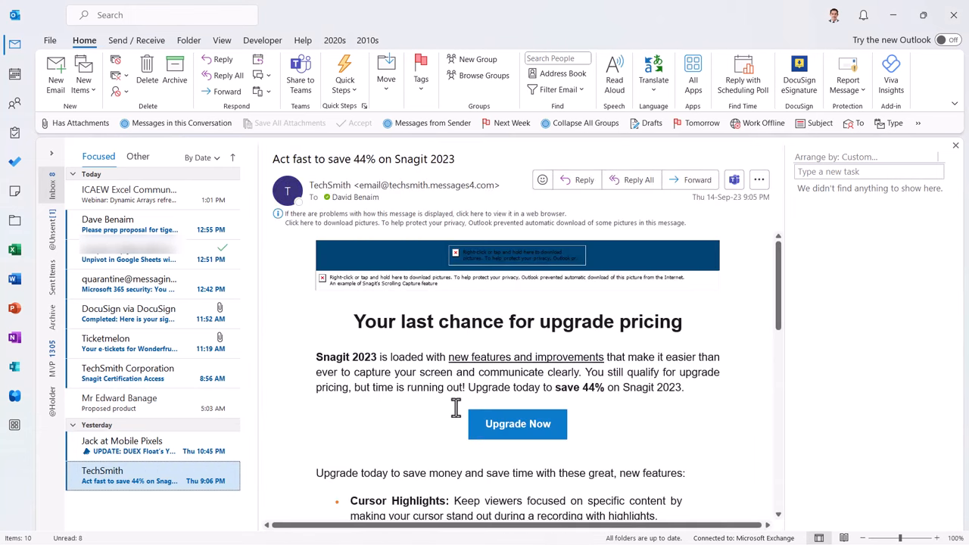
mouse_move(189, 445)
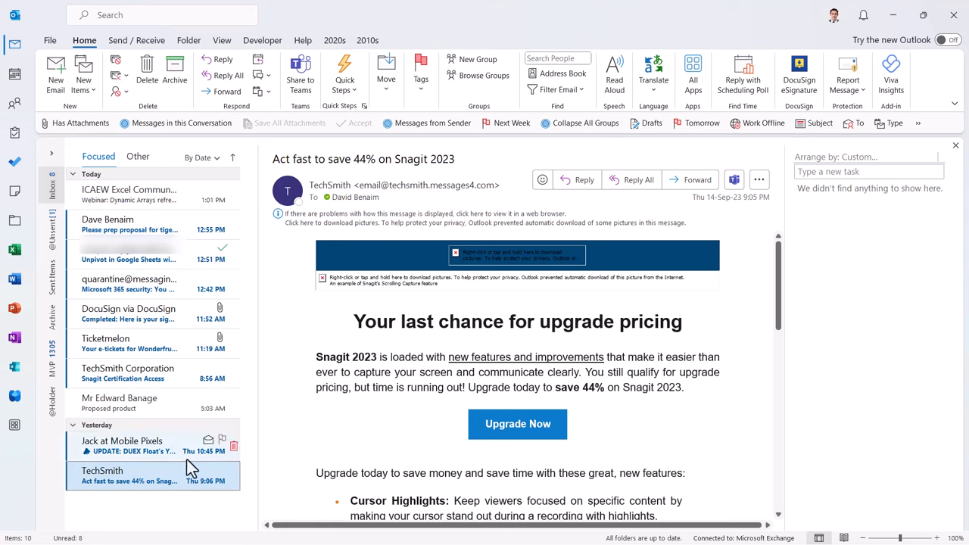
mouse_move(167, 481)
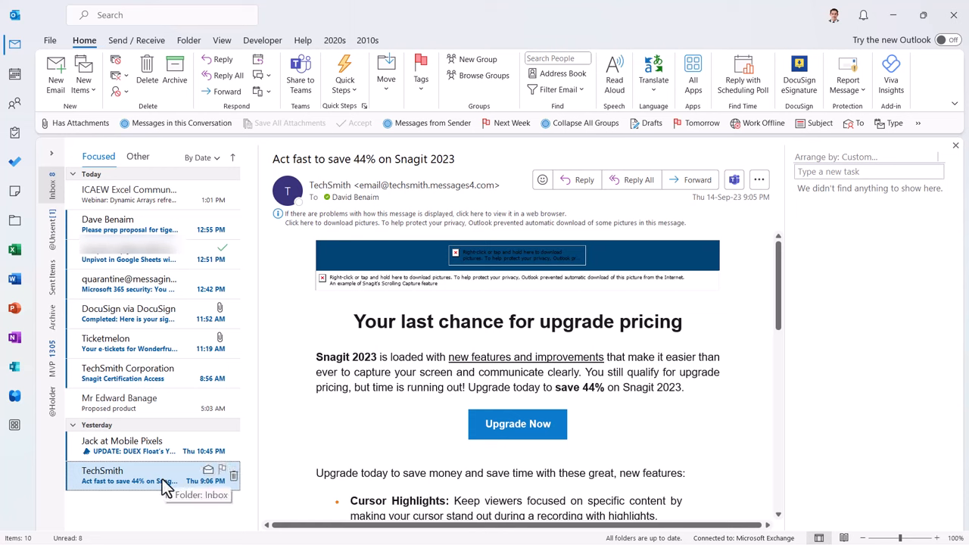
Step: Flag the TechSmith Snagit discount email, then view Jack at Mobile Pixels' update
click(421, 73)
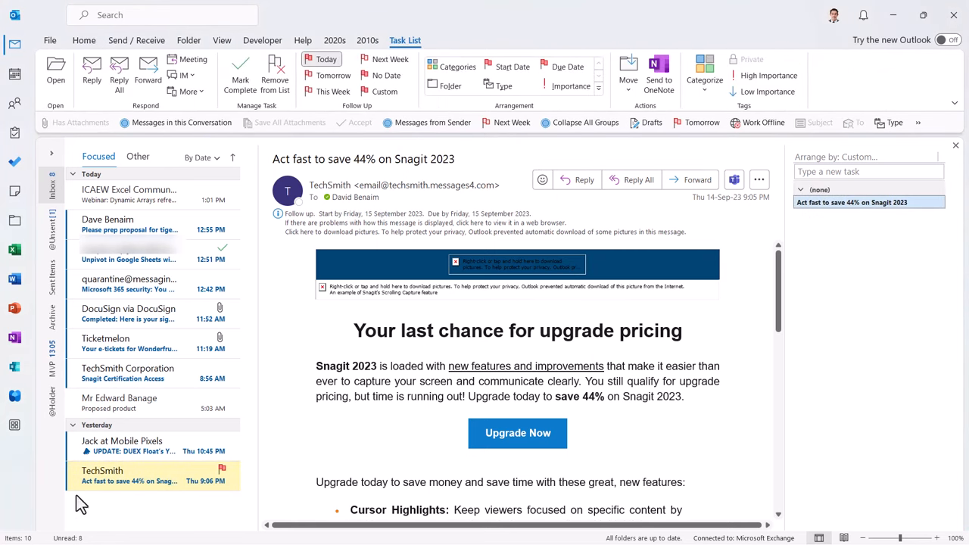
click(122, 445)
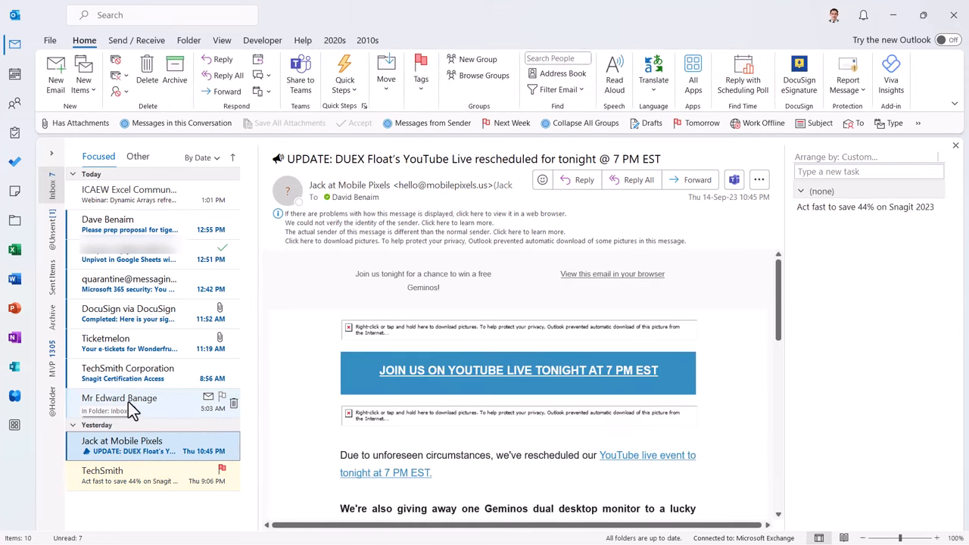
click(119, 403)
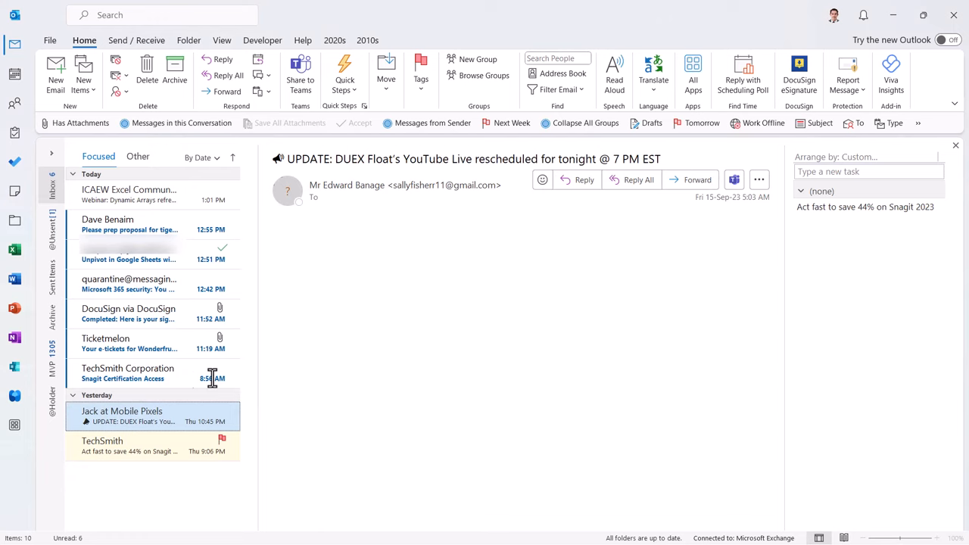
click(127, 373)
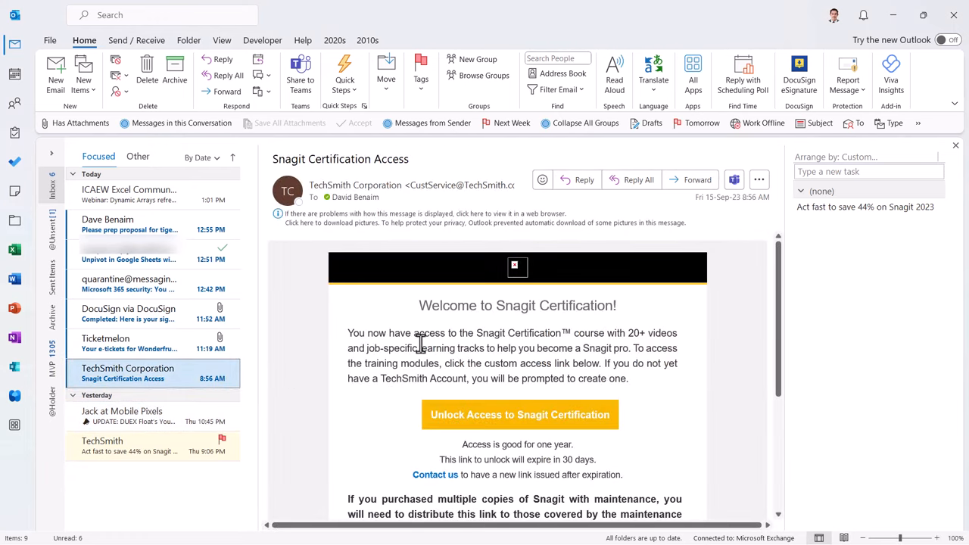
scroll(down, 3)
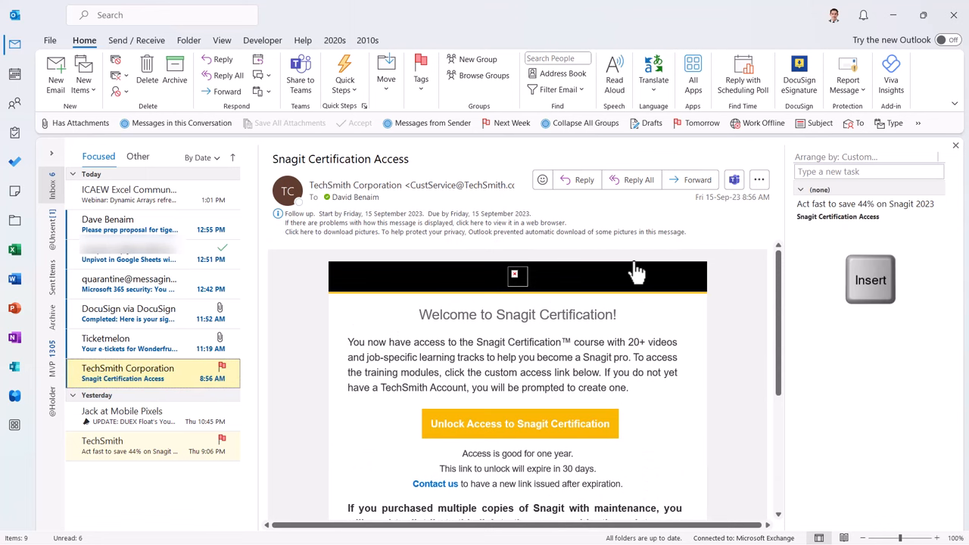
click(129, 343)
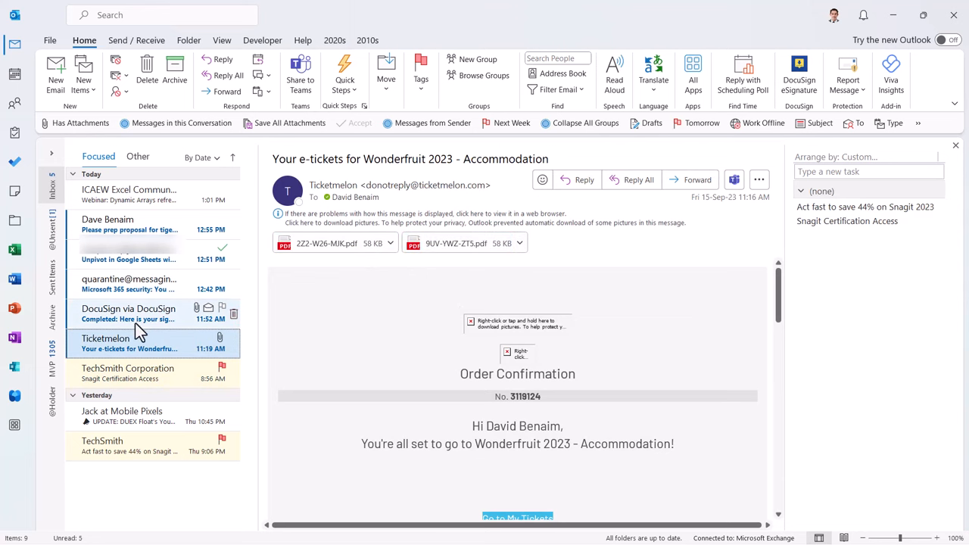
Step: View the DocuSign signed-document email, then the Unpivot email with its draft reply
click(129, 314)
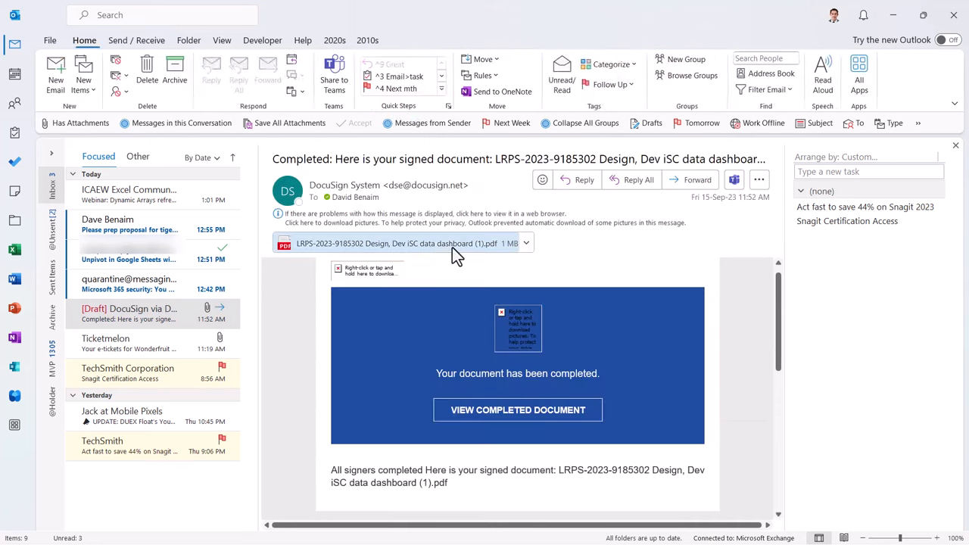
click(129, 254)
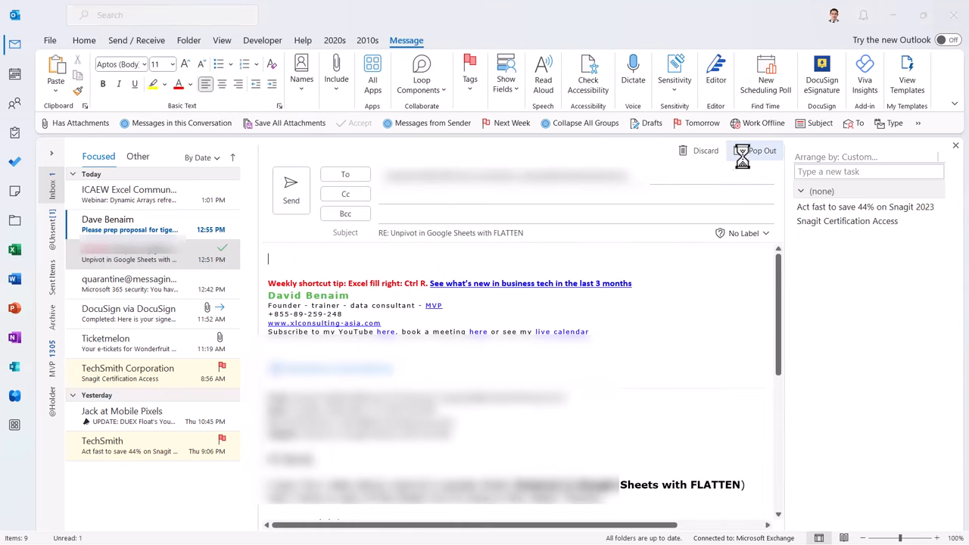
Step: Pop out the Unpivot FLATTEN reply draft and send it
click(761, 151)
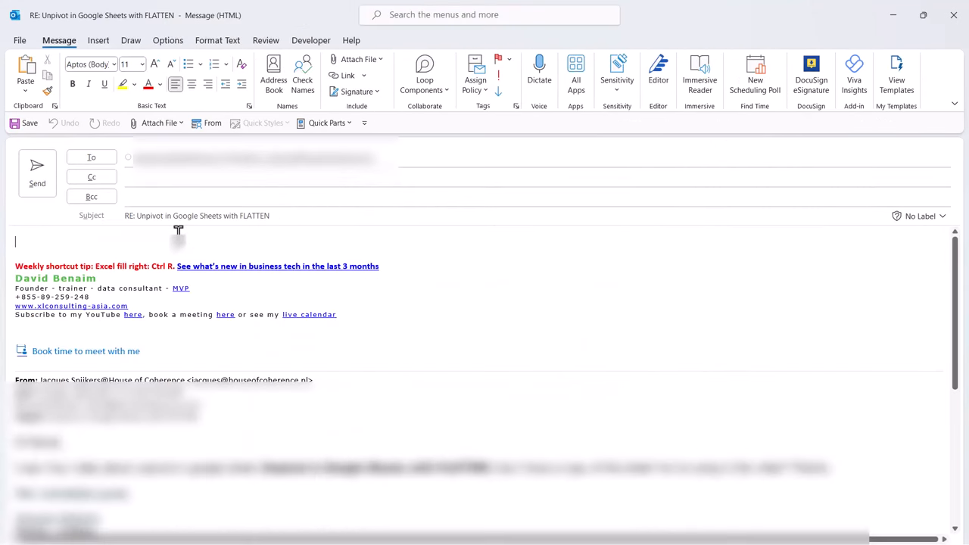
click(325, 123)
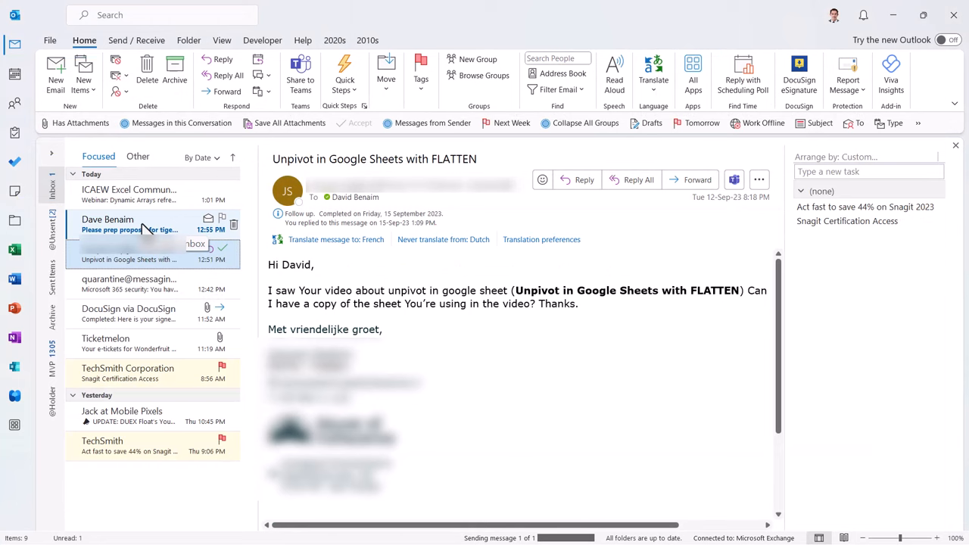
click(129, 224)
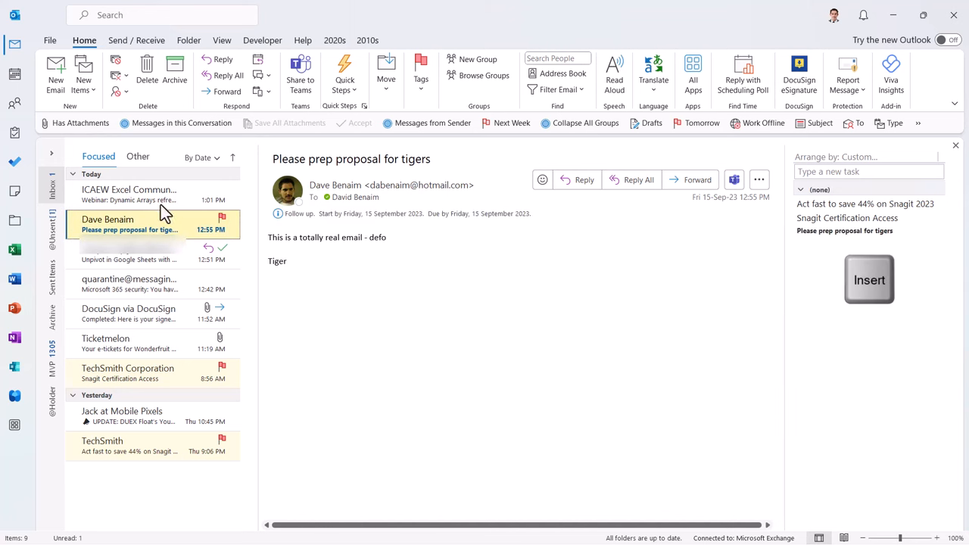
Step: Read through the ICAEW Excel Community Dynamic Arrays webinar email
click(129, 194)
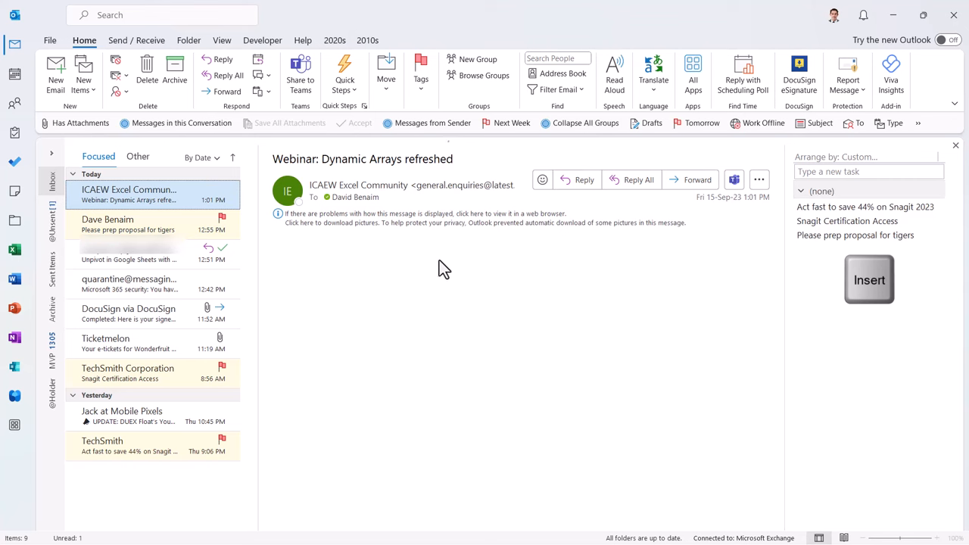
scroll(down, 3)
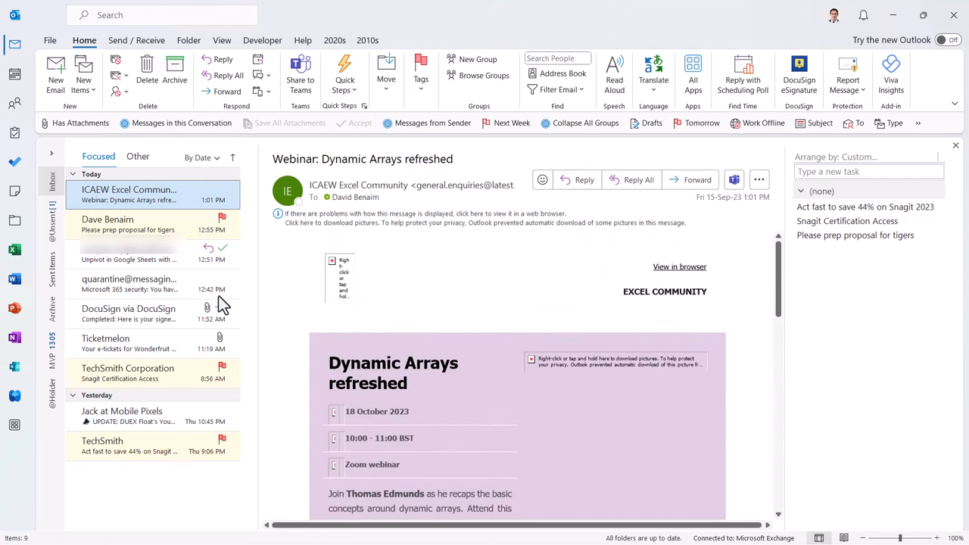
mouse_move(178, 417)
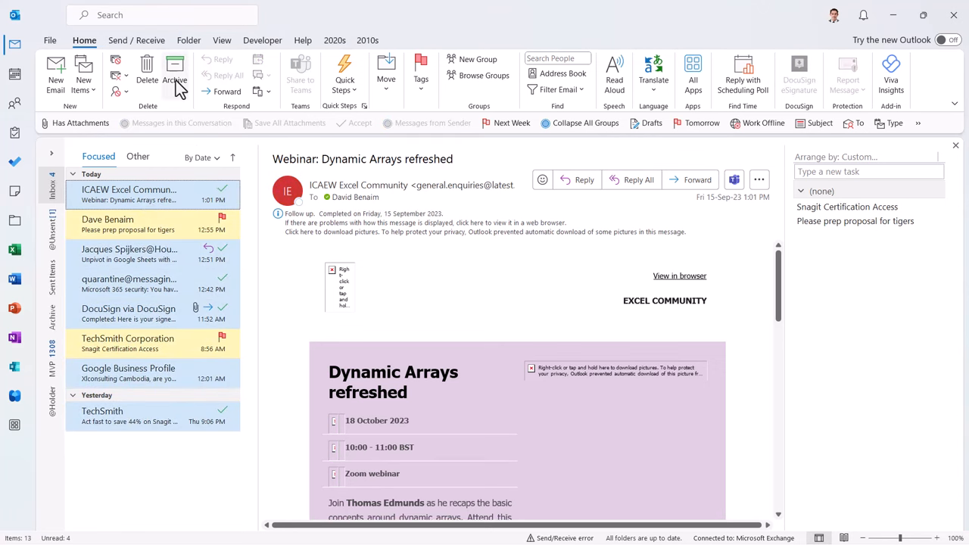
mouse_move(175, 80)
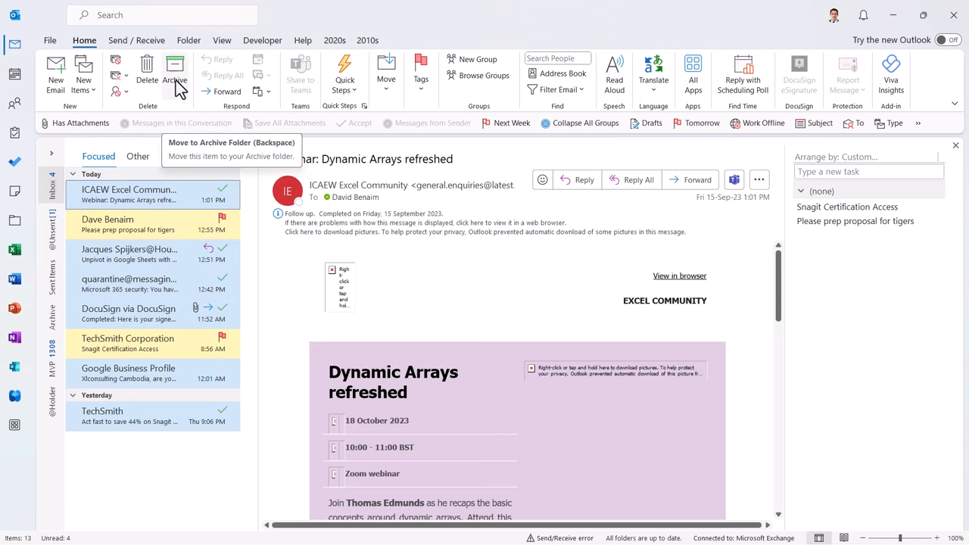
click(174, 72)
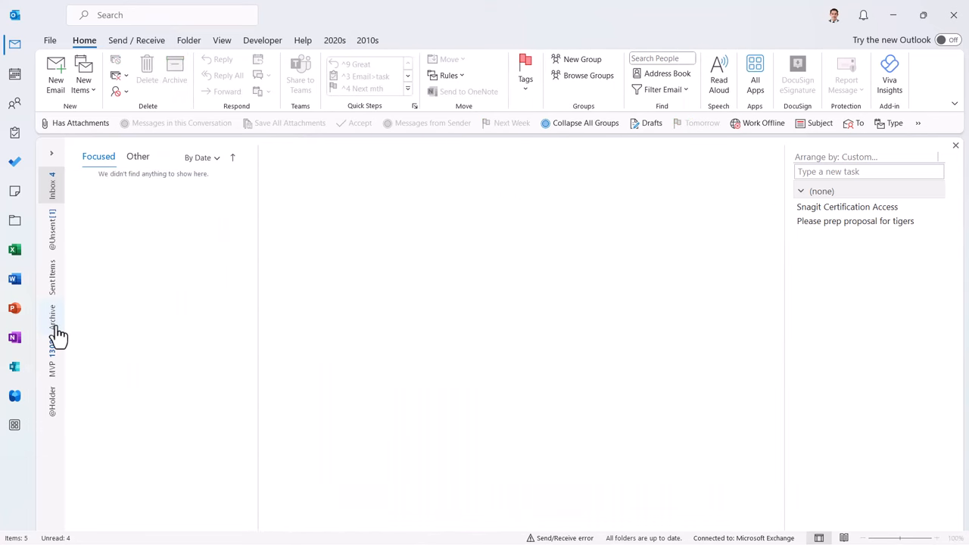
click(52, 318)
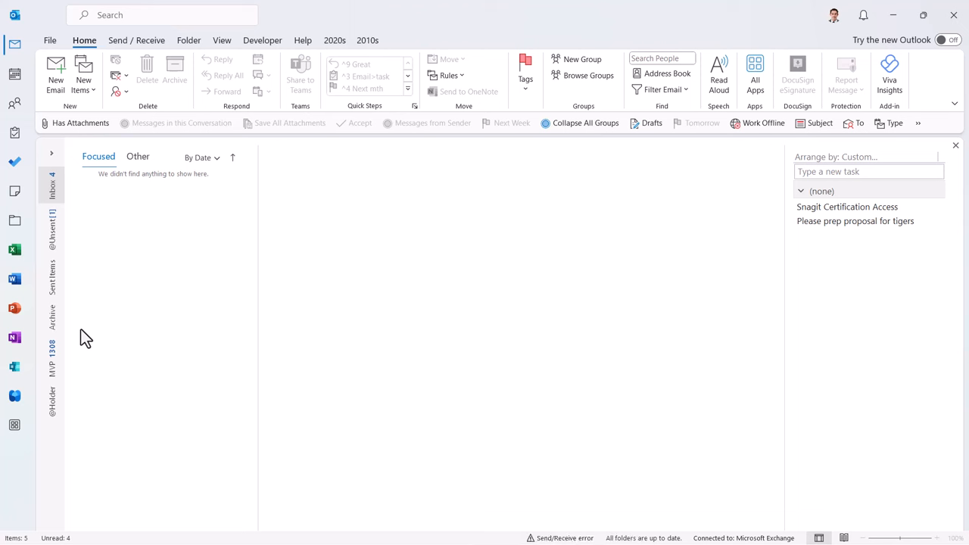
mouse_move(155, 41)
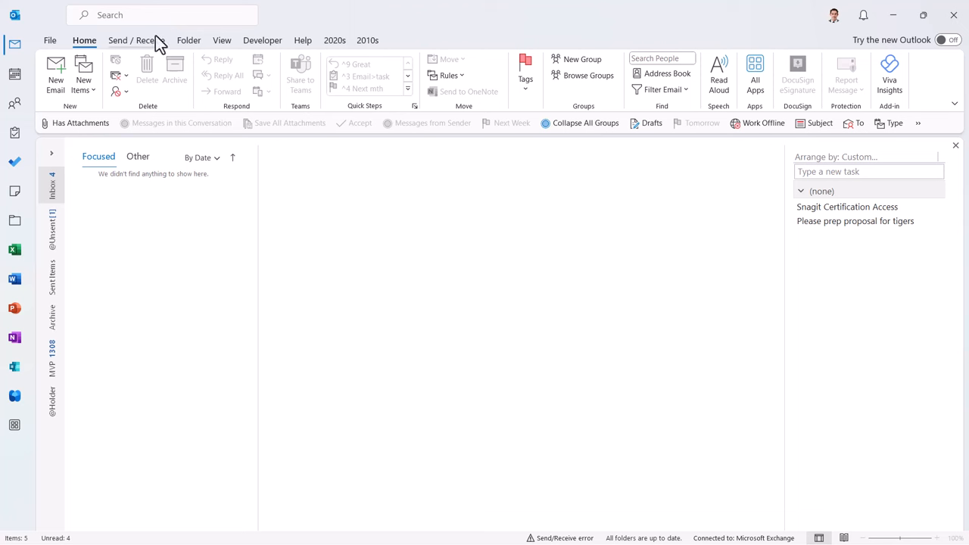
mouse_move(165, 234)
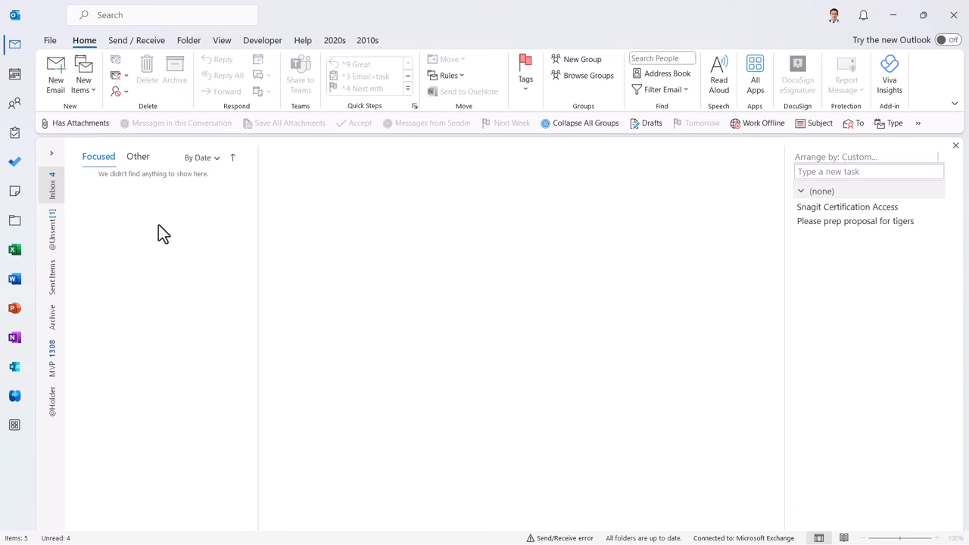
mouse_move(123, 44)
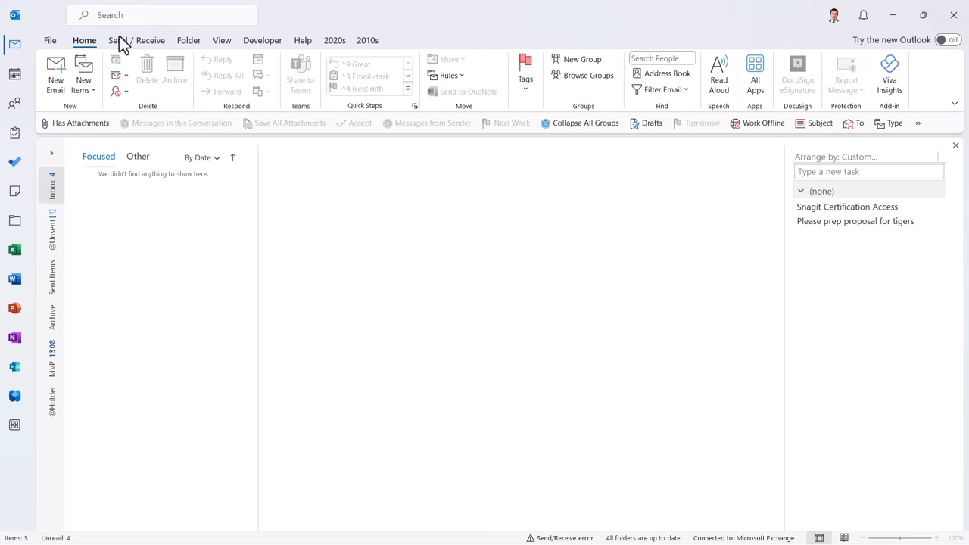
mouse_move(163, 14)
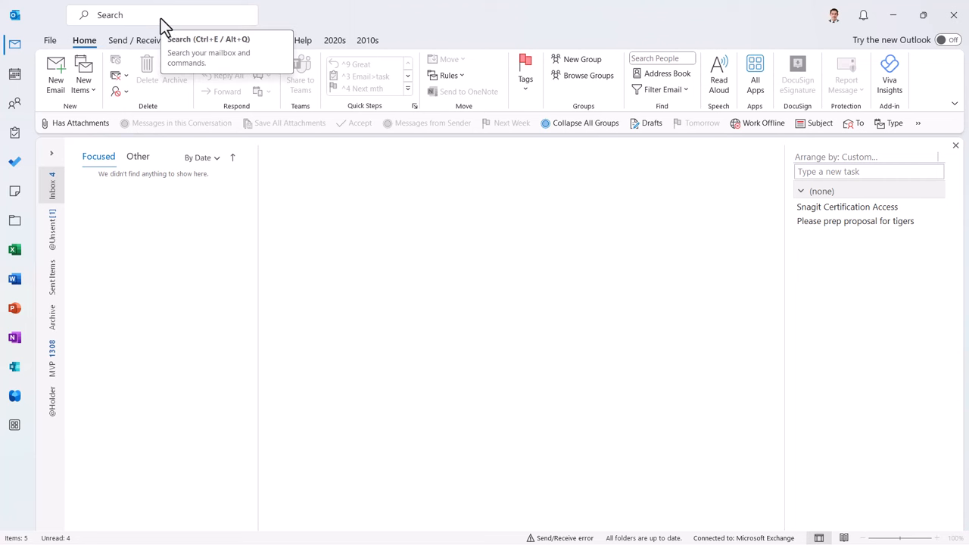
mouse_move(167, 256)
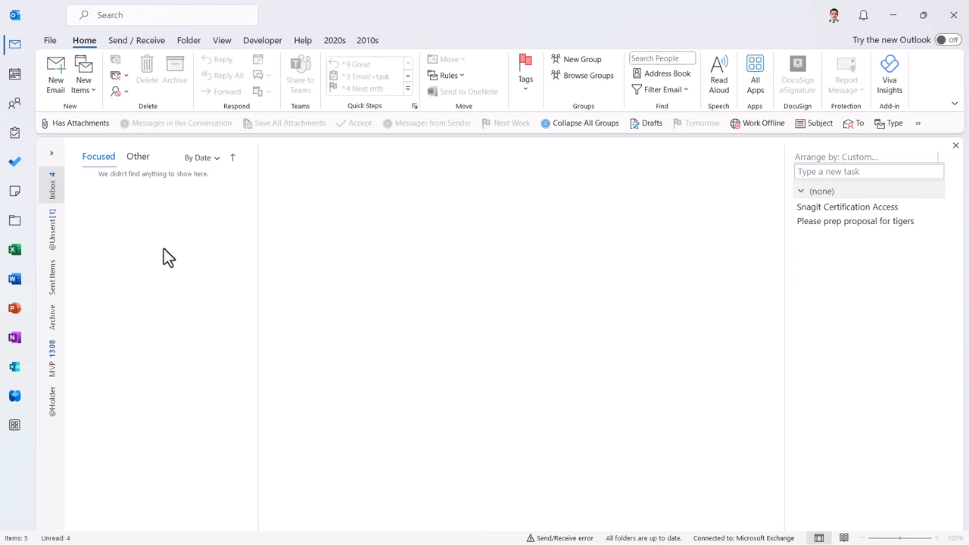
mouse_move(175, 261)
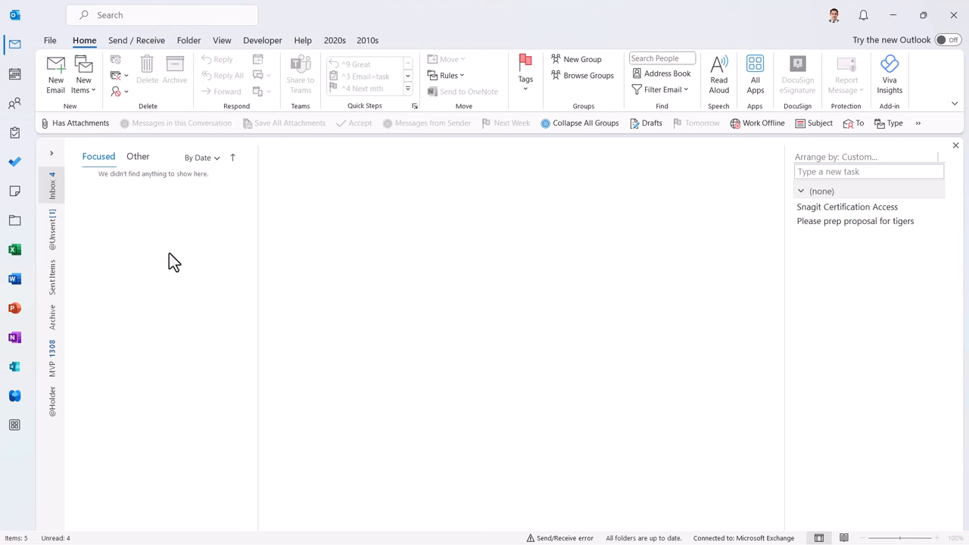
Step: Select all five emails under the Other tab and archive them with Ctrl+Q
click(137, 157)
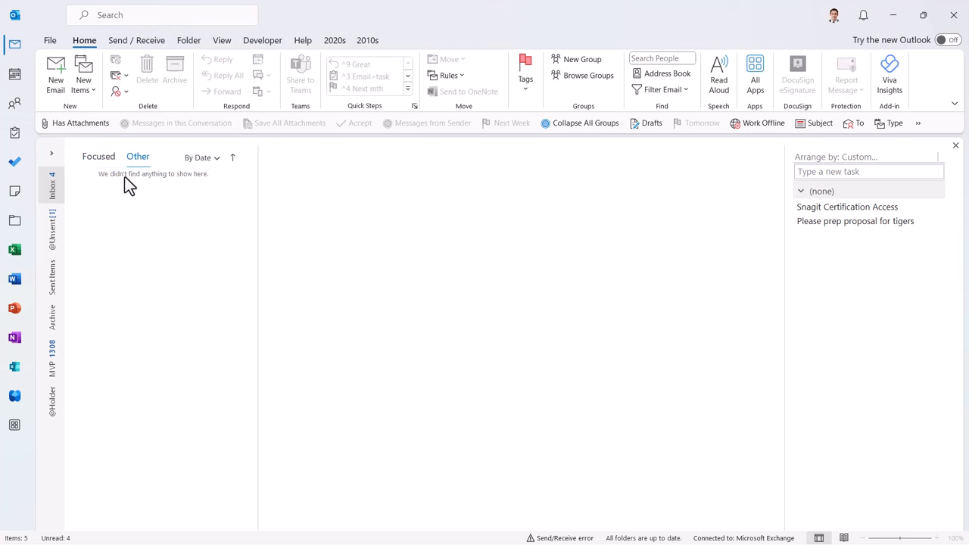
click(138, 156)
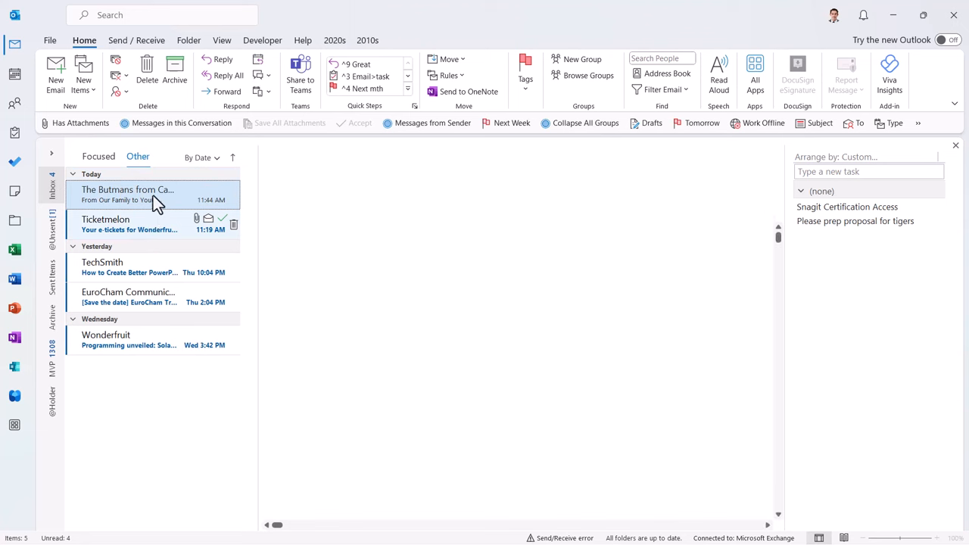
click(128, 195)
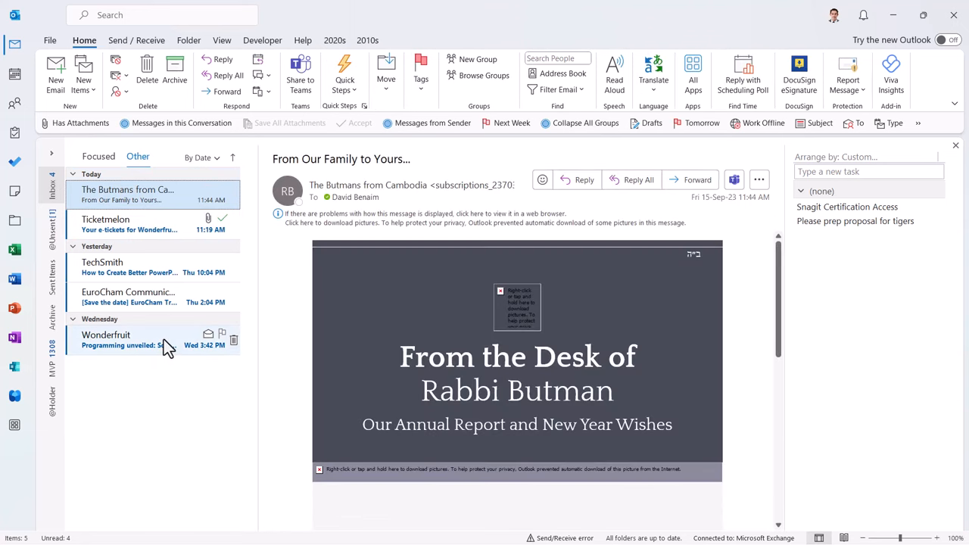
mouse_move(166, 229)
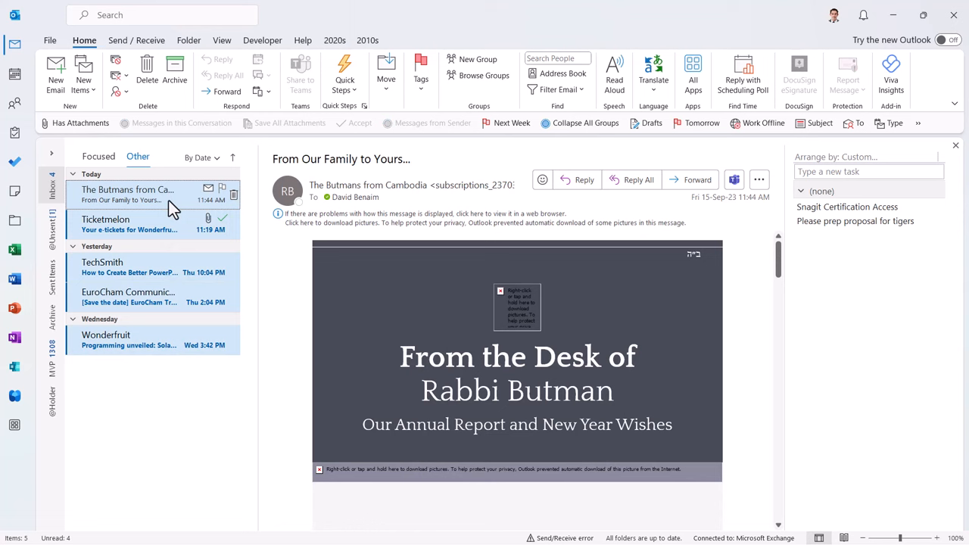
right_click(127, 193)
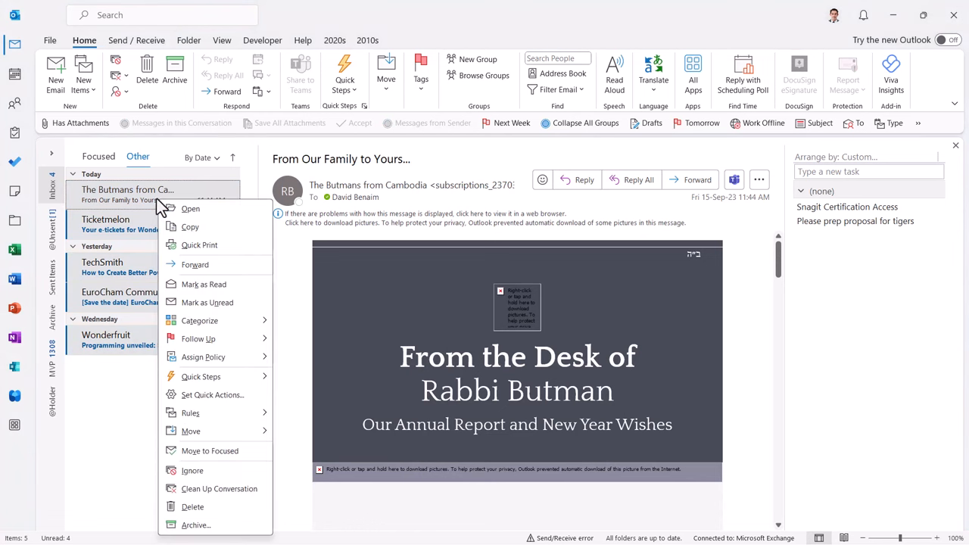
mouse_move(204, 284)
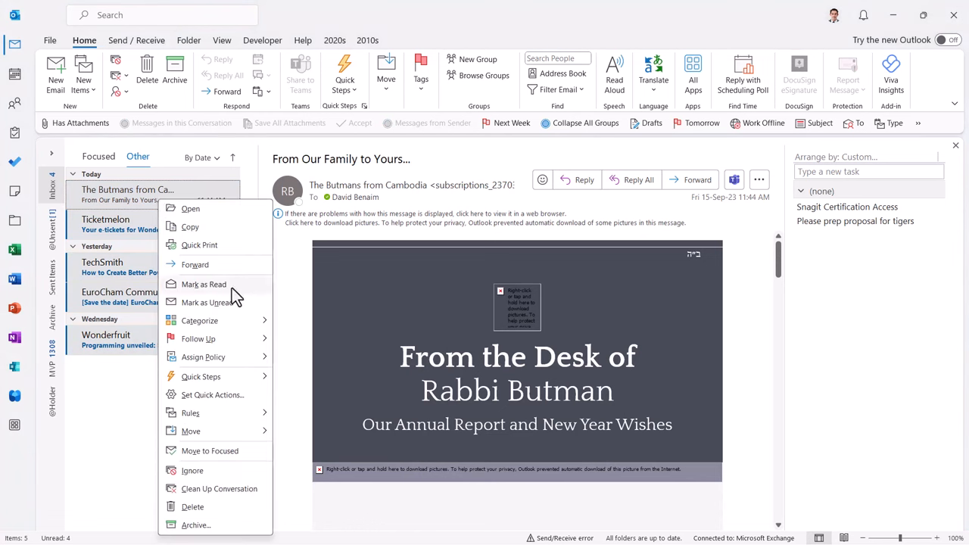
mouse_move(178, 353)
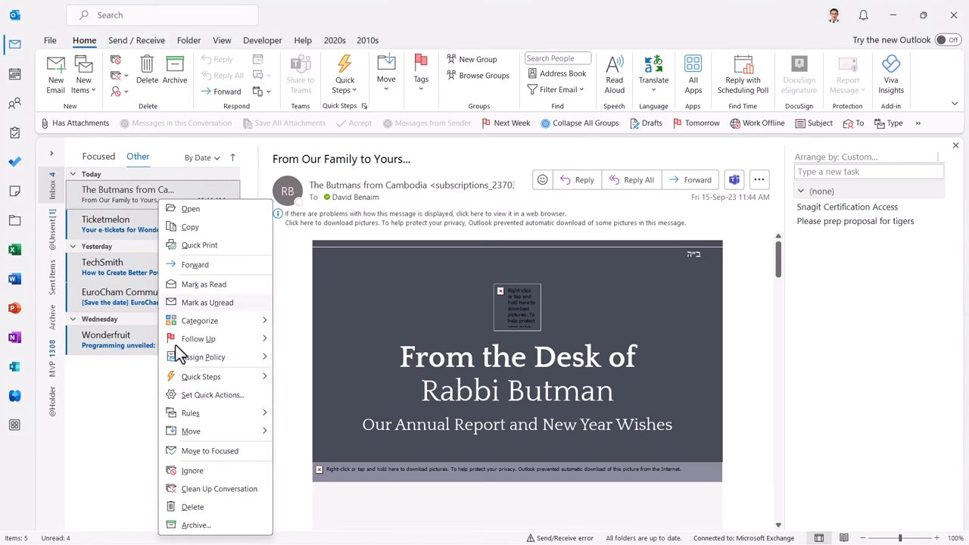
key(ctrl+q)
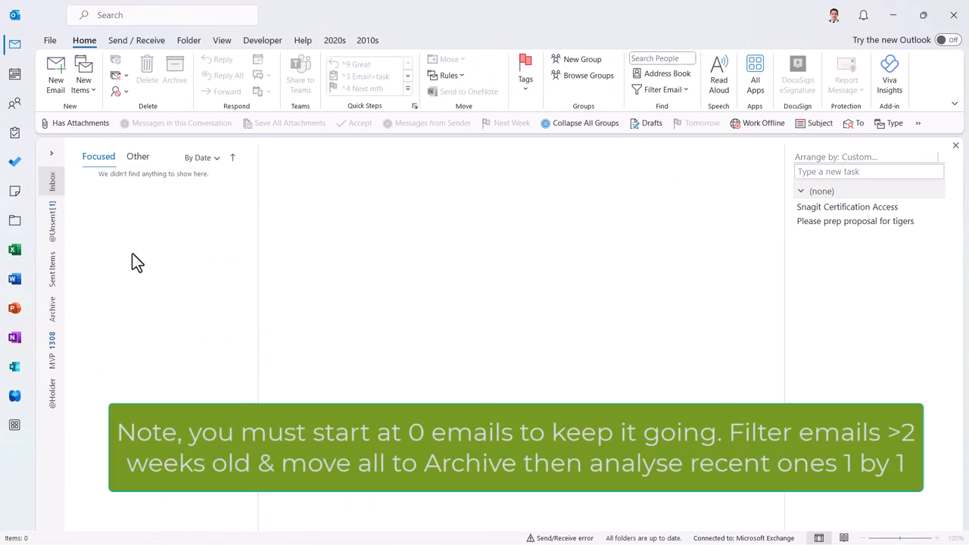
mouse_move(254, 227)
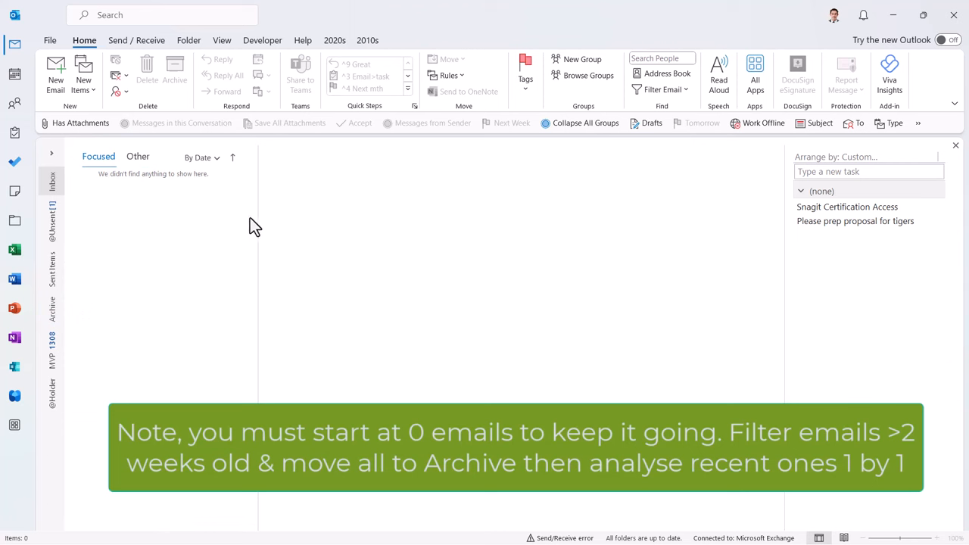
mouse_move(274, 244)
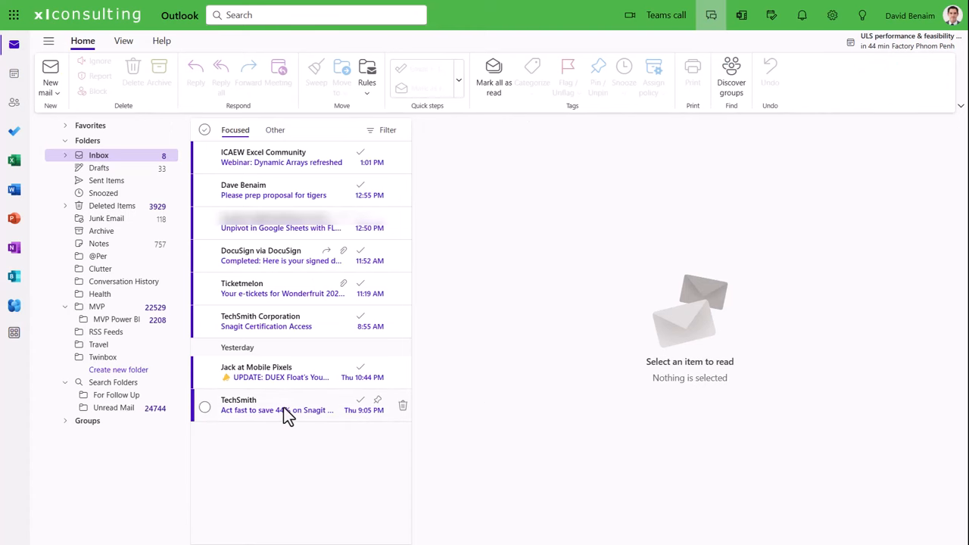
Step: Block the Jack at Mobile Pixels sender from its email in Outlook on the web
click(276, 405)
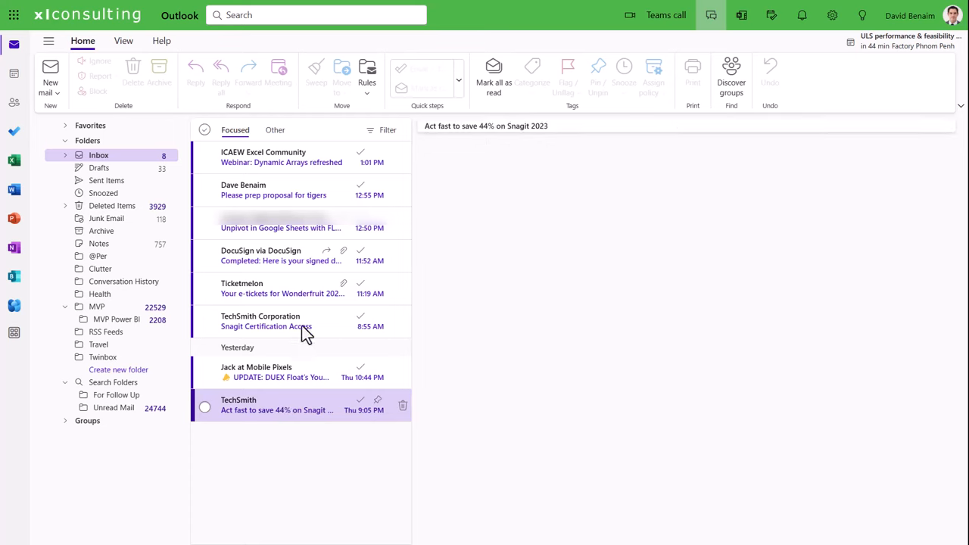
click(276, 405)
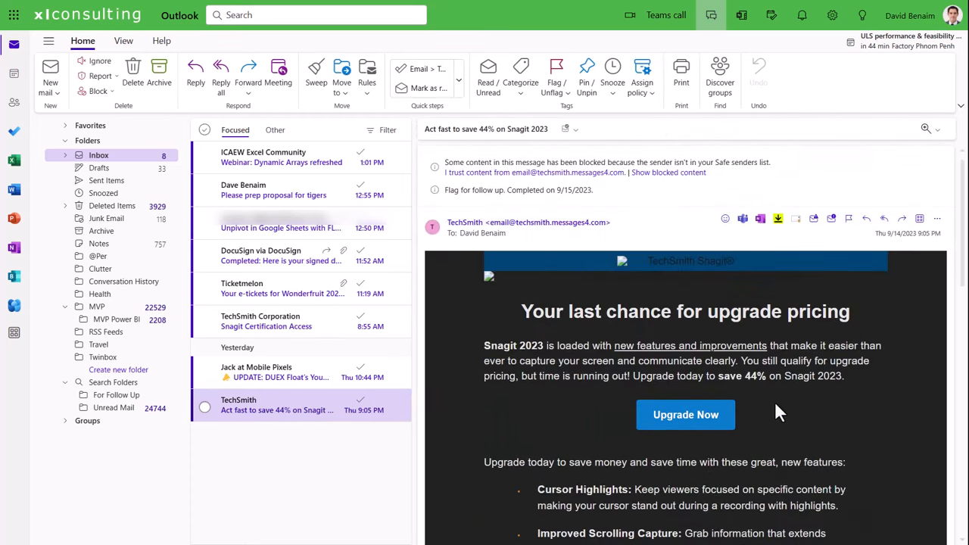
click(280, 371)
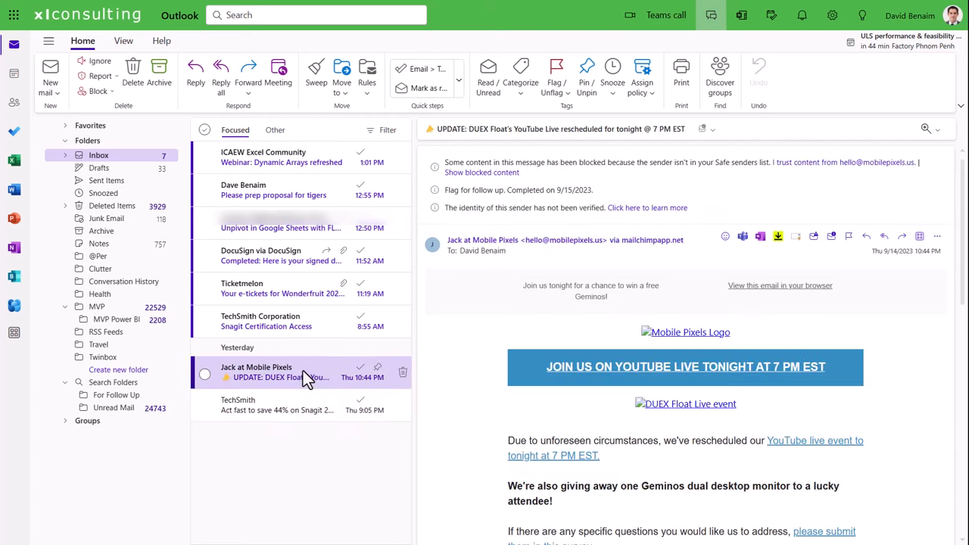
mouse_move(750, 411)
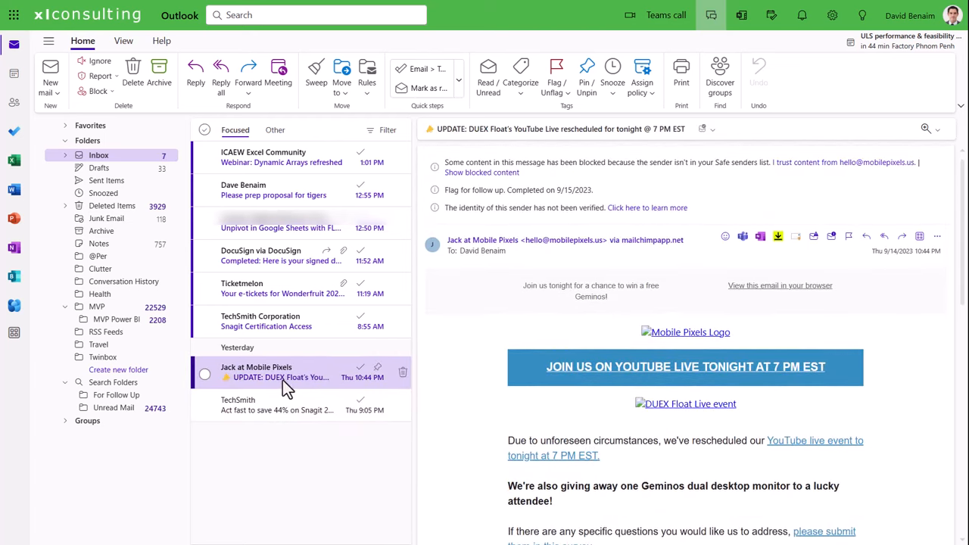
right_click(280, 377)
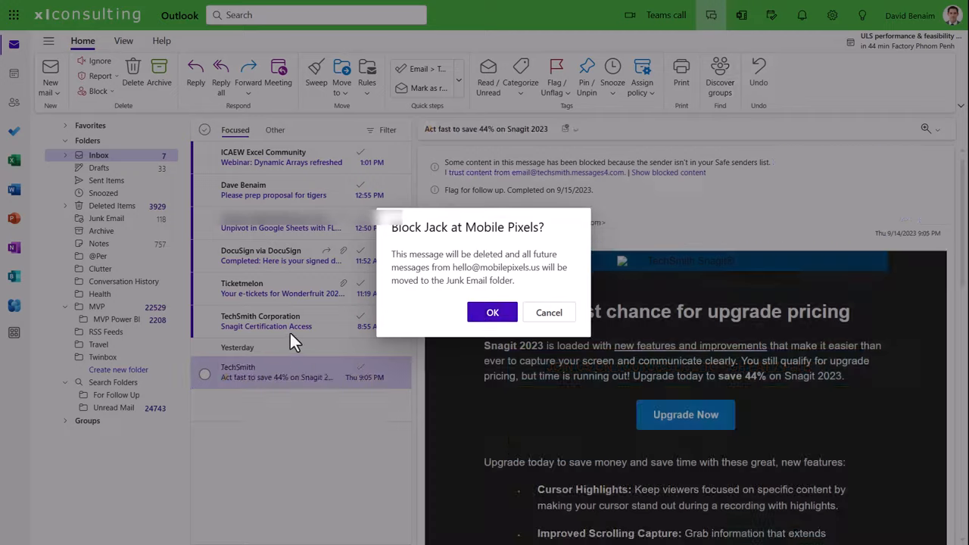
click(549, 312)
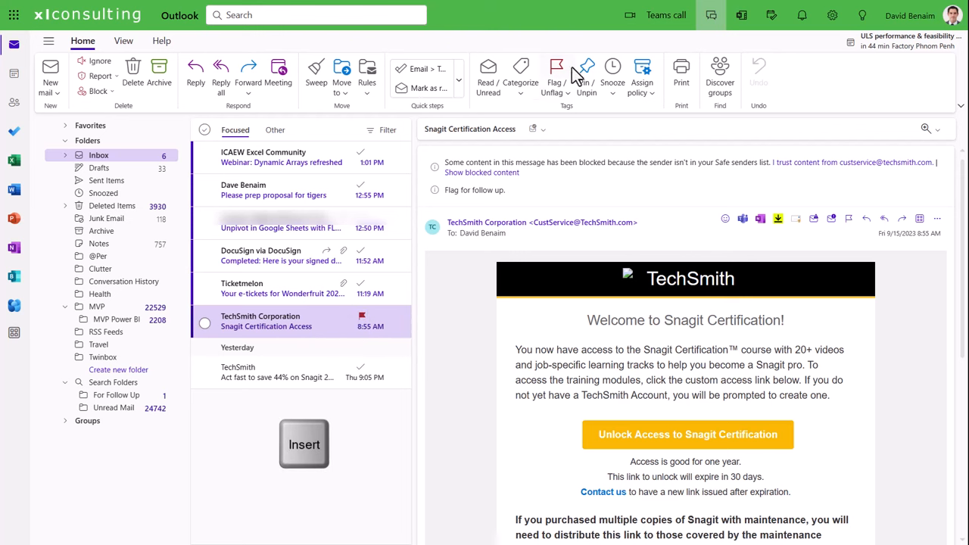
mouse_move(586, 76)
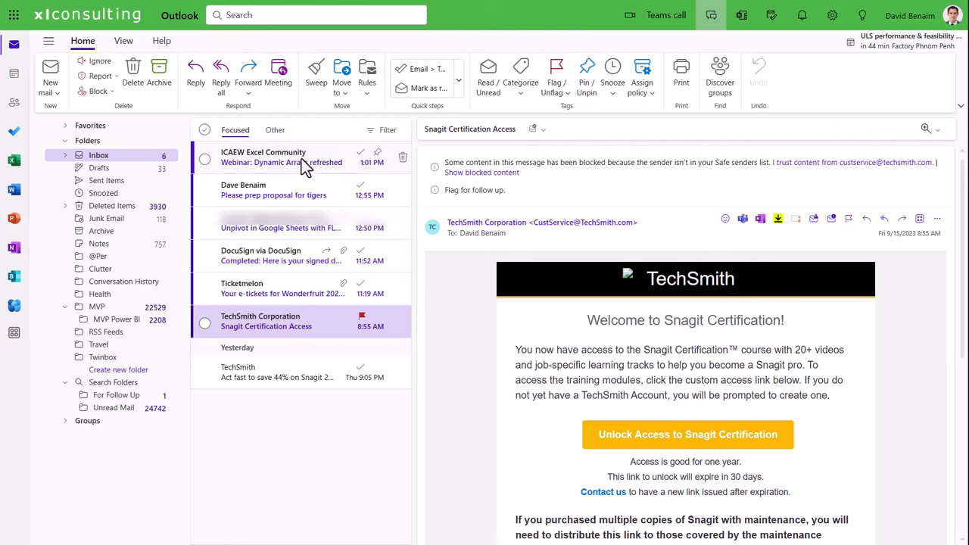
mouse_move(318, 326)
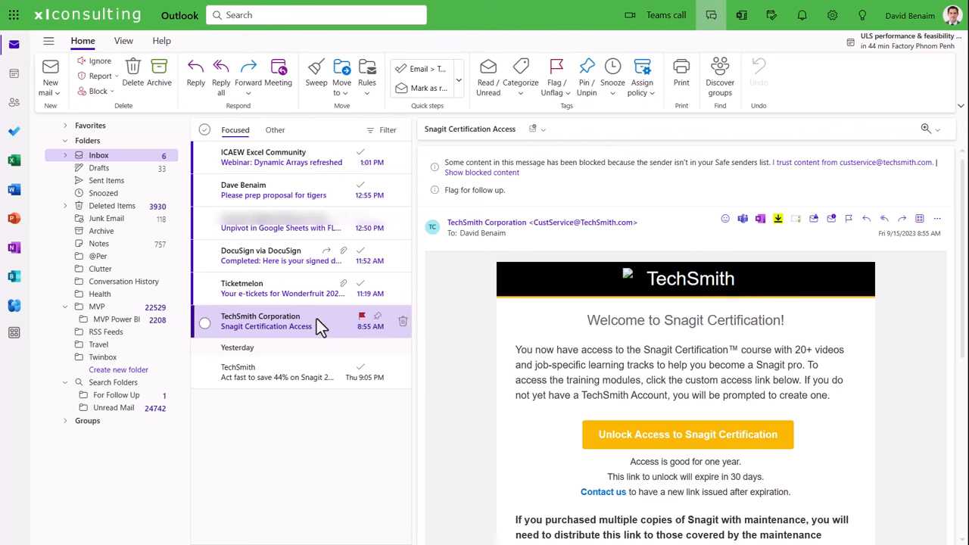
mouse_move(296, 293)
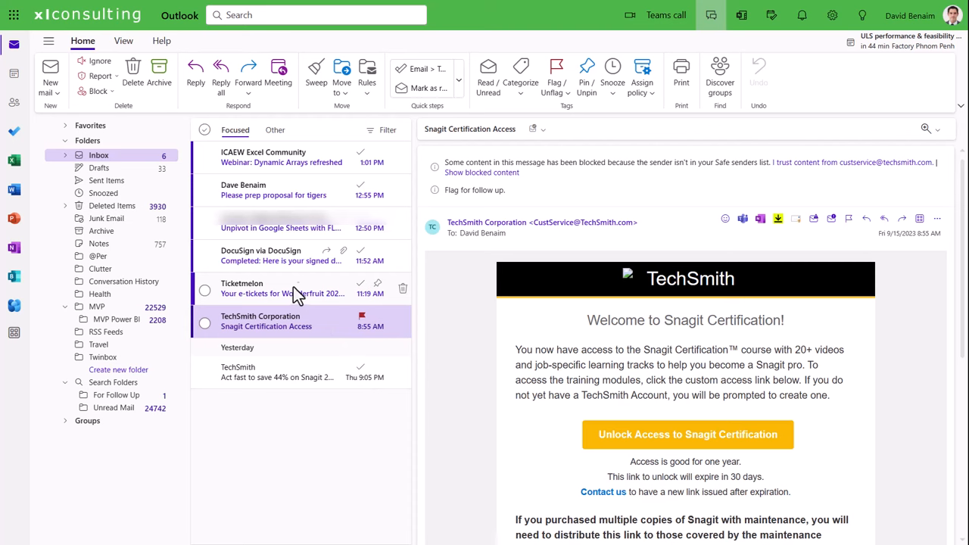
Step: Open the Ticketmelon e-tickets email
click(281, 256)
text(dab)
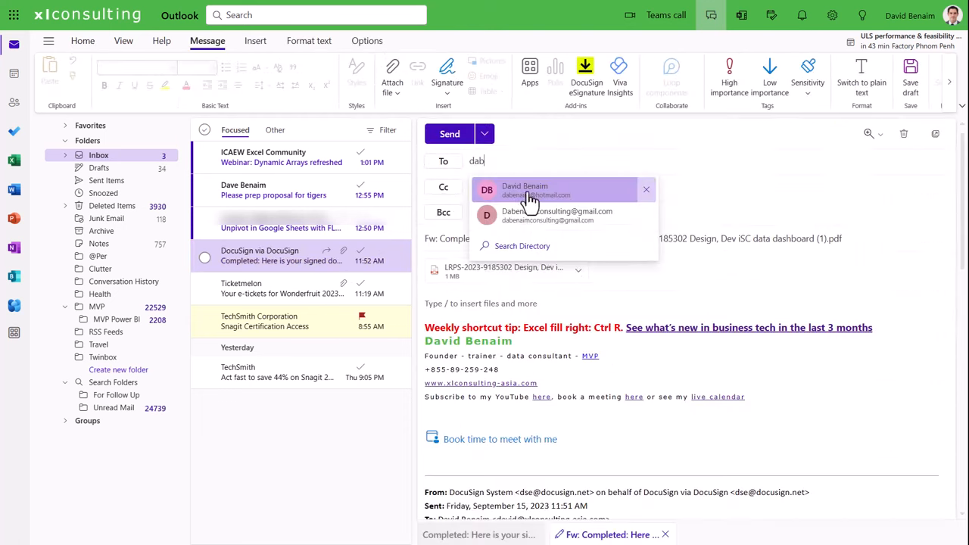
Step: Send the DocuSign forward to the suggested address, then read the tigers proposal and webinar emails
click(537, 189)
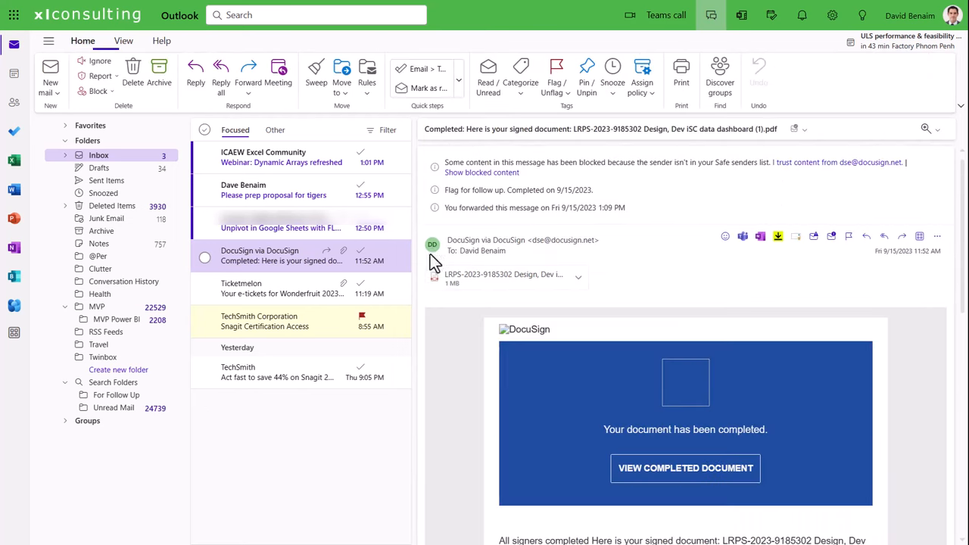
click(273, 190)
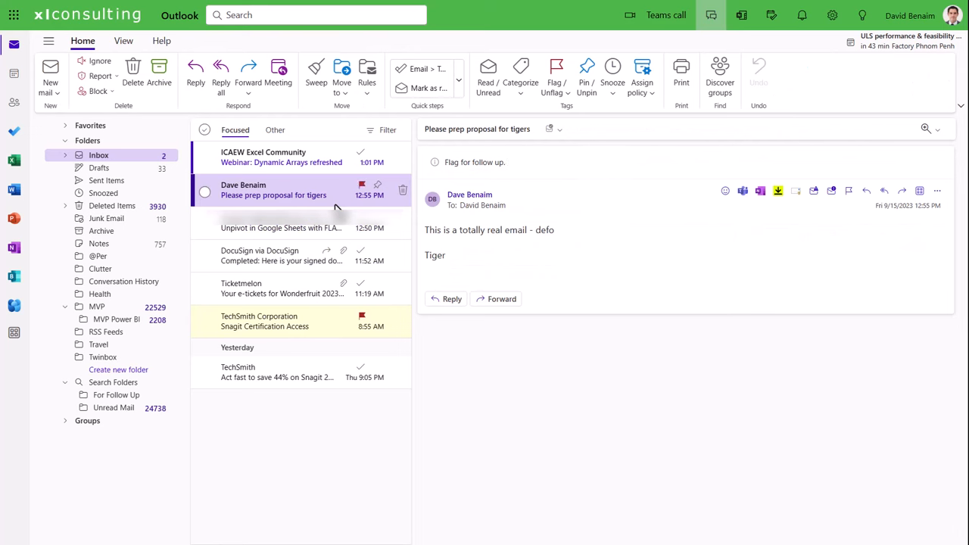
click(282, 157)
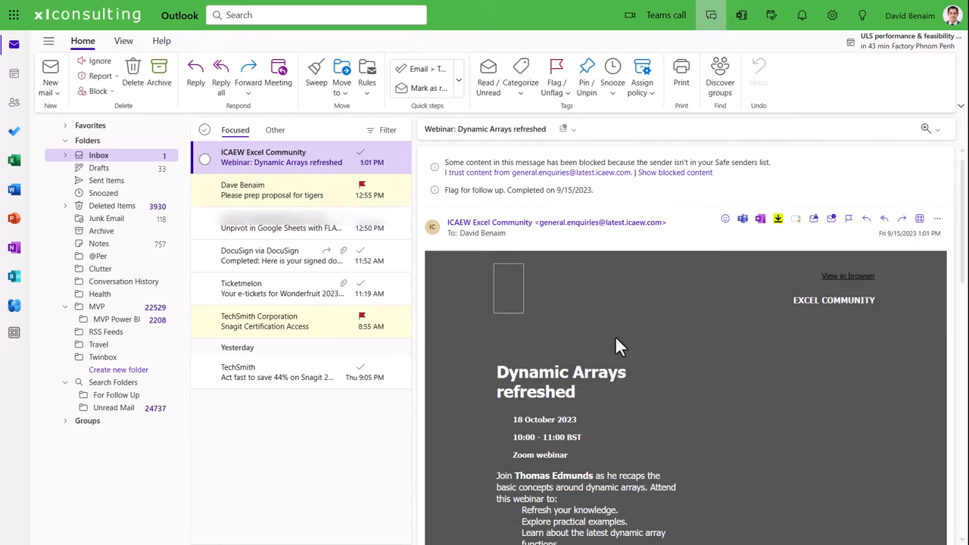
mouse_move(312, 419)
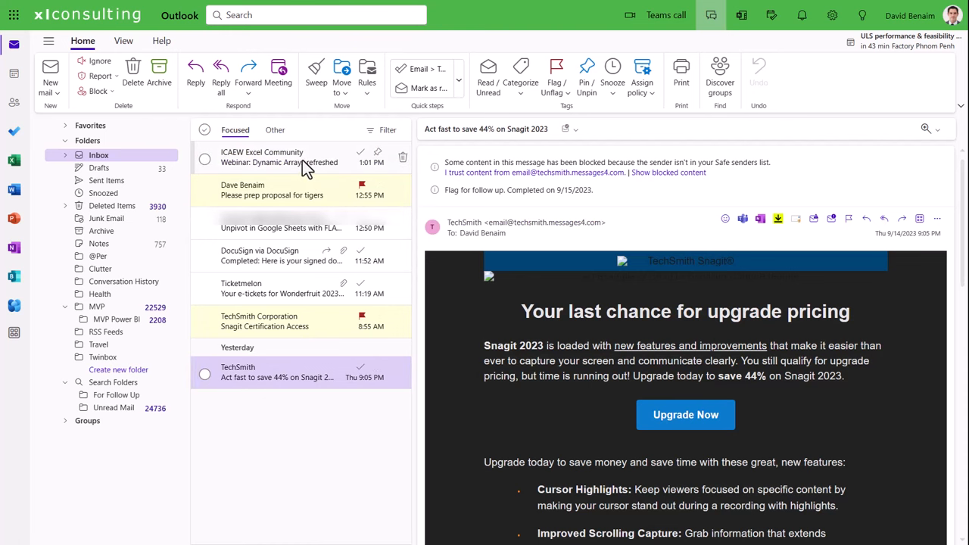
Step: Select all seven Focused inbox emails in Outlook on the web and archive them
click(204, 129)
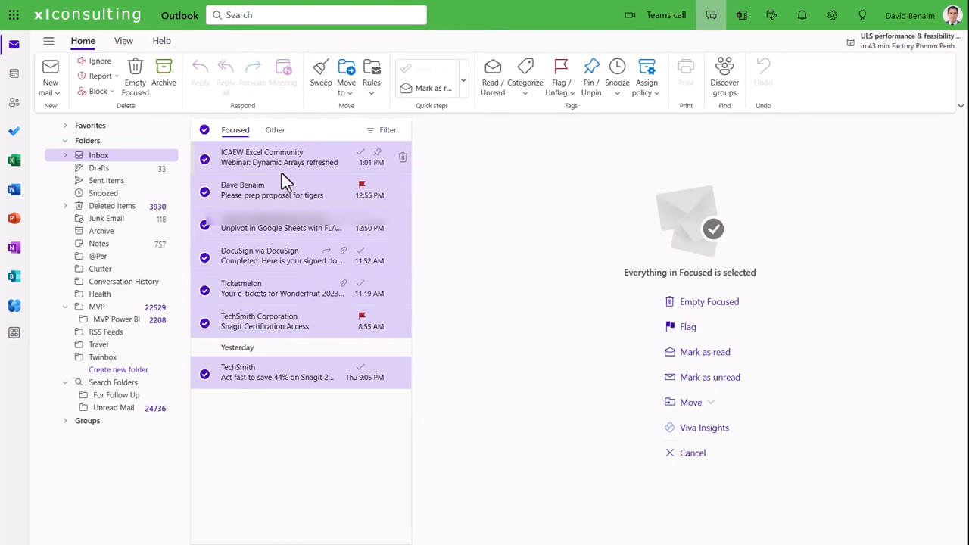
mouse_move(163, 76)
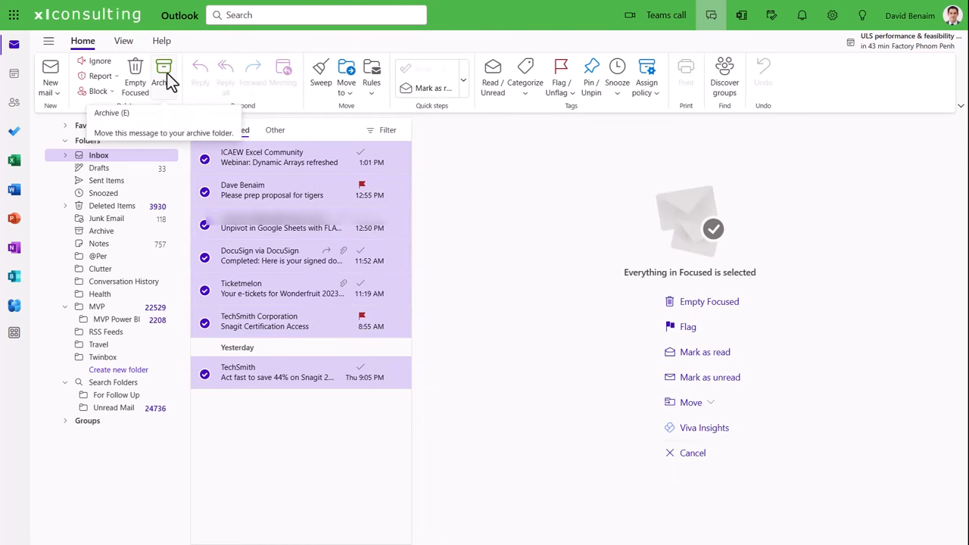
click(163, 76)
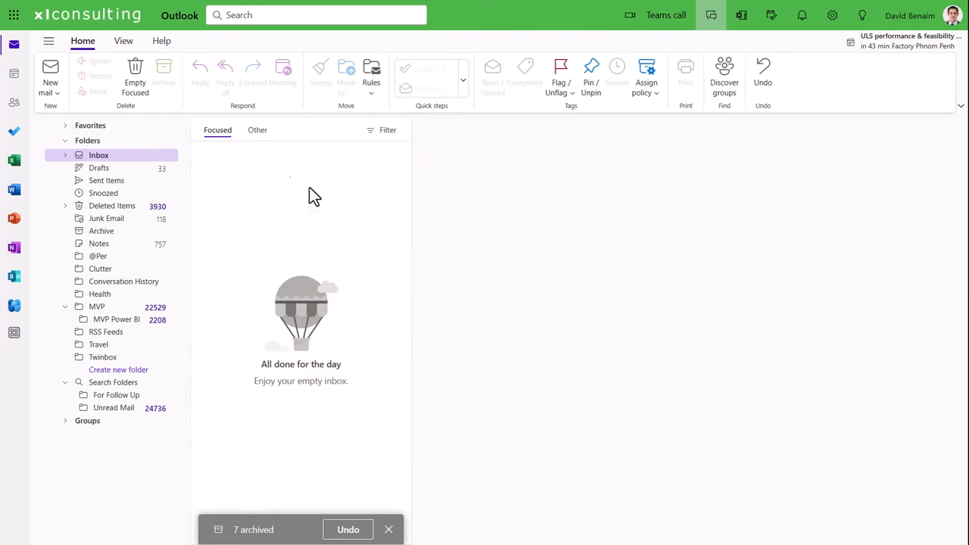
mouse_move(371, 270)
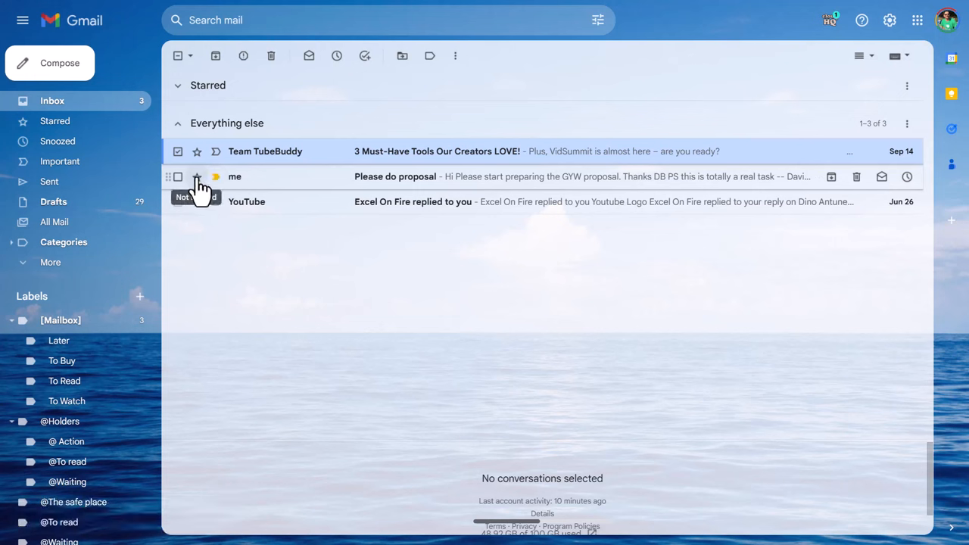
Step: Star the 'Please do' proposal email in Gmail and block the Team TubeBuddy sender
click(196, 176)
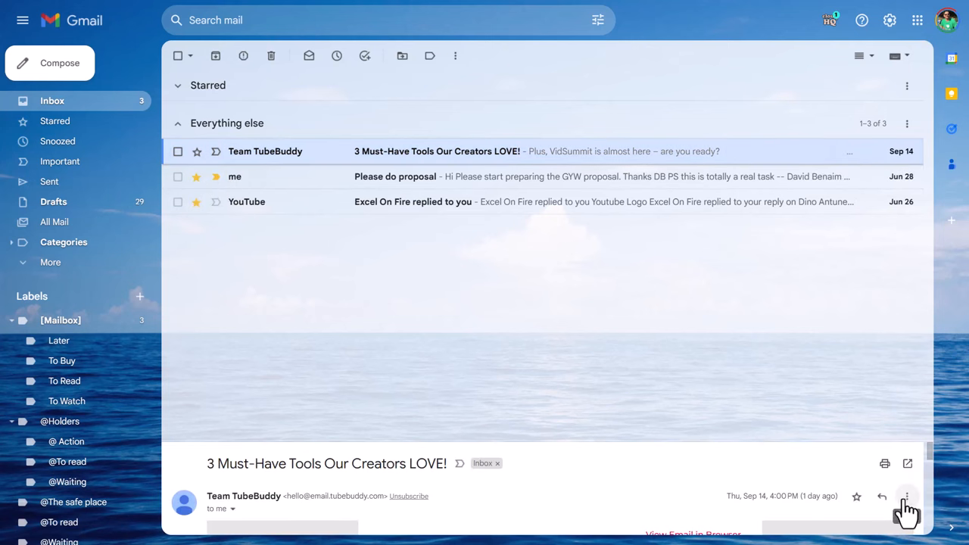
click(906, 497)
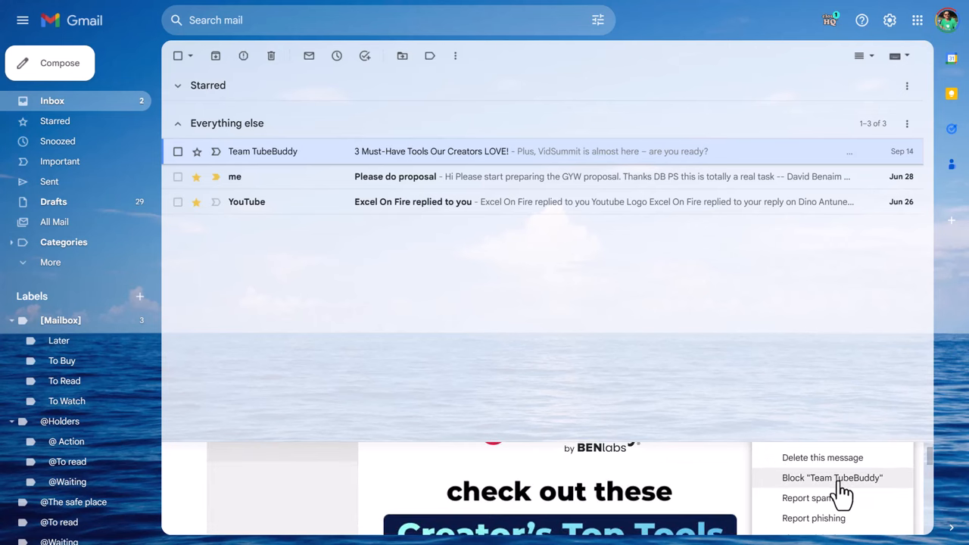
click(832, 478)
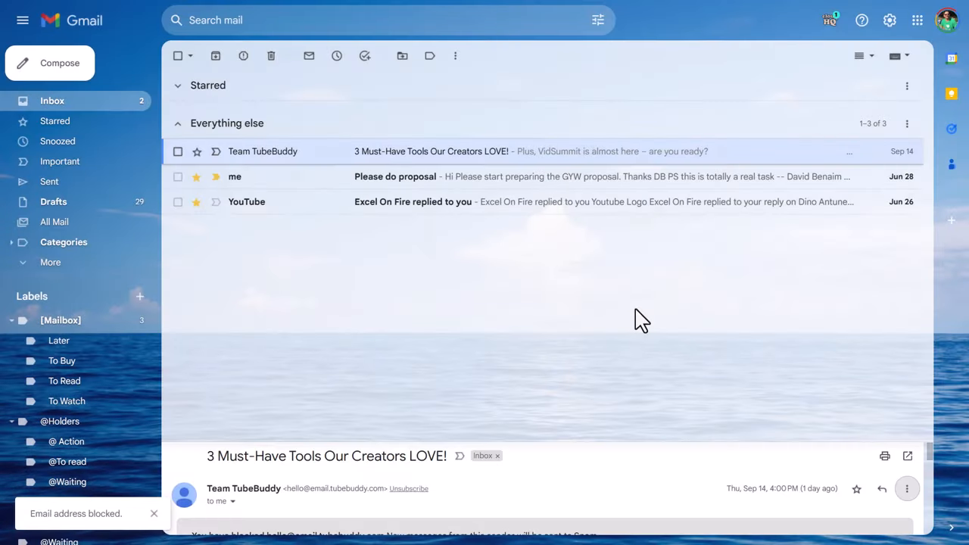
mouse_move(181, 159)
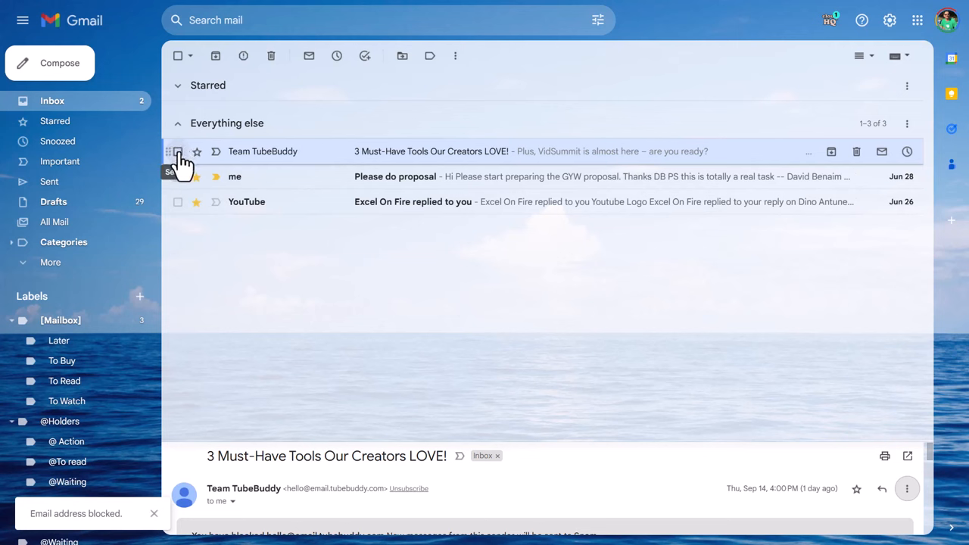
click(178, 56)
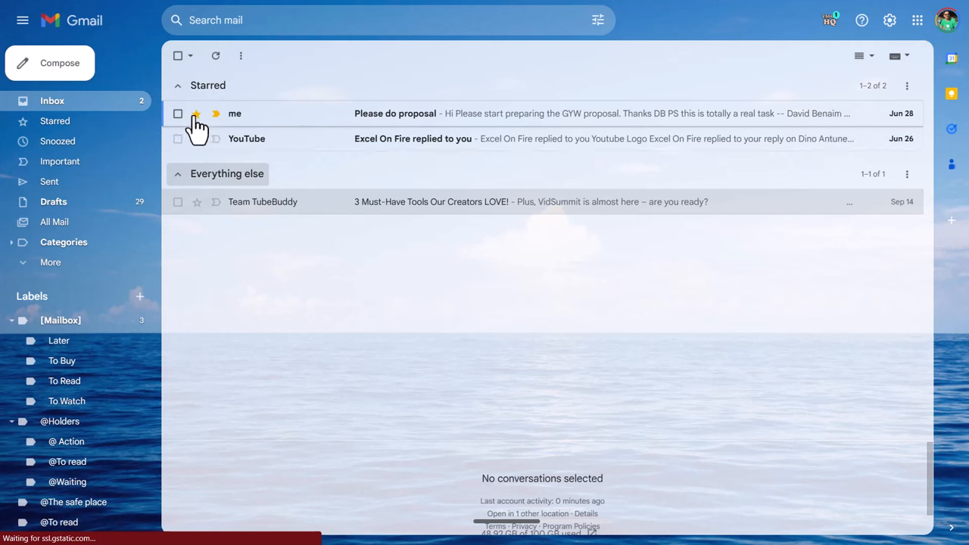
Step: Select the three remaining Gmail inbox conversations and archive them
click(196, 113)
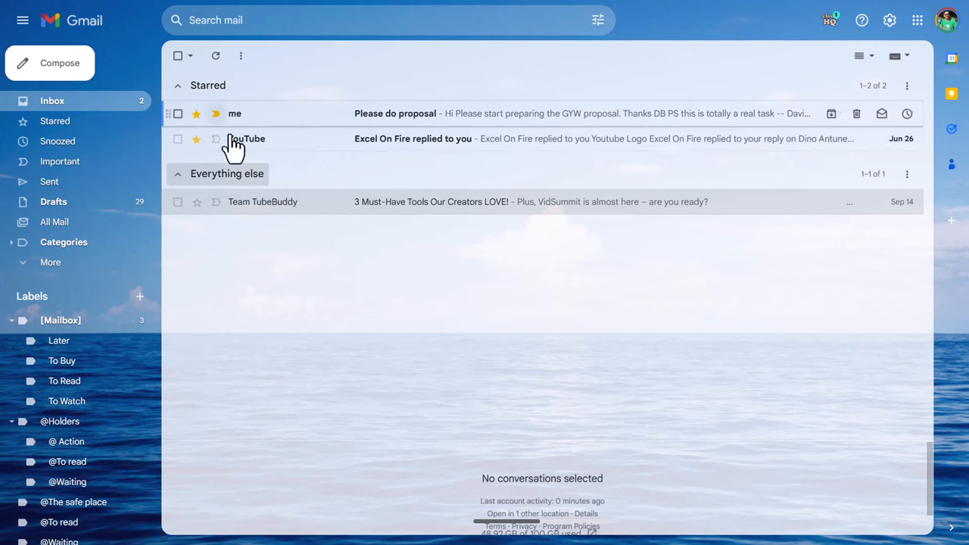
click(178, 56)
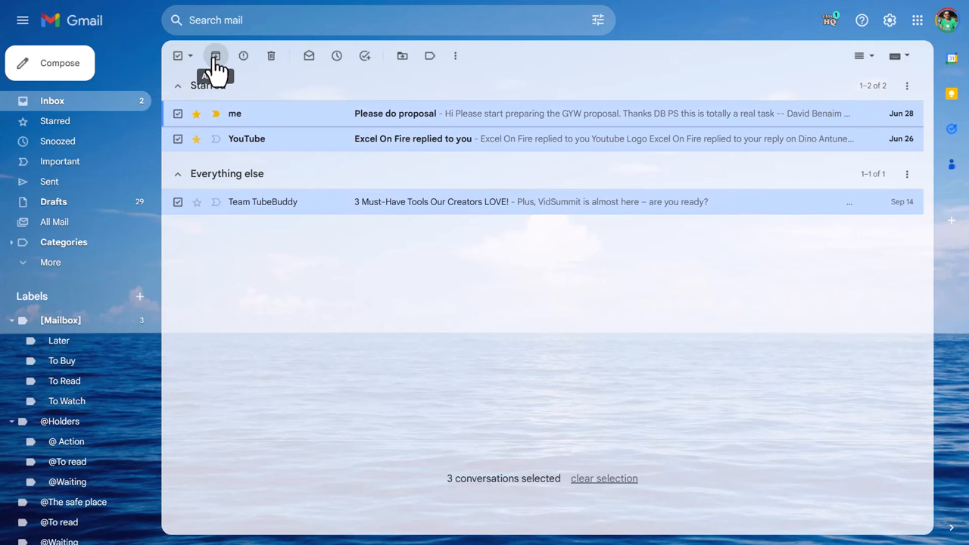
click(216, 56)
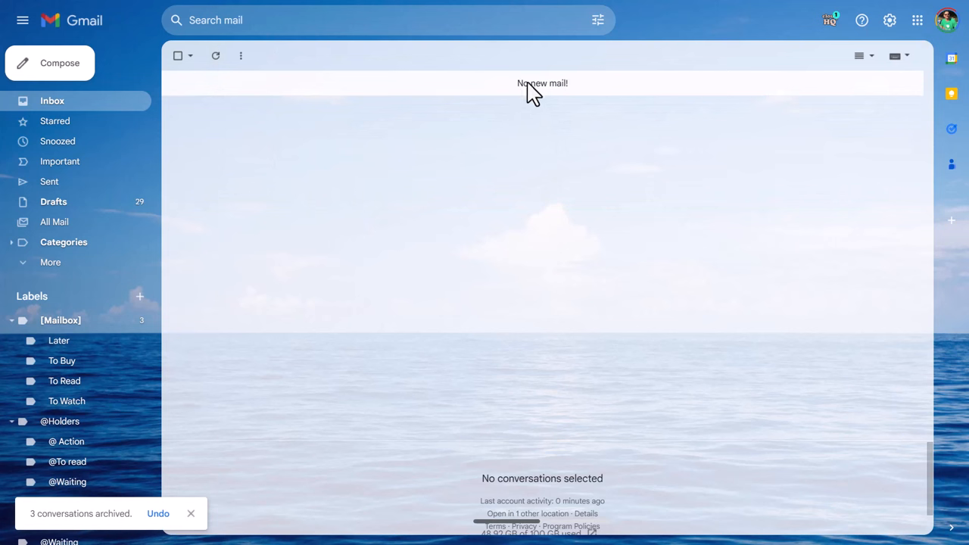
mouse_move(591, 127)
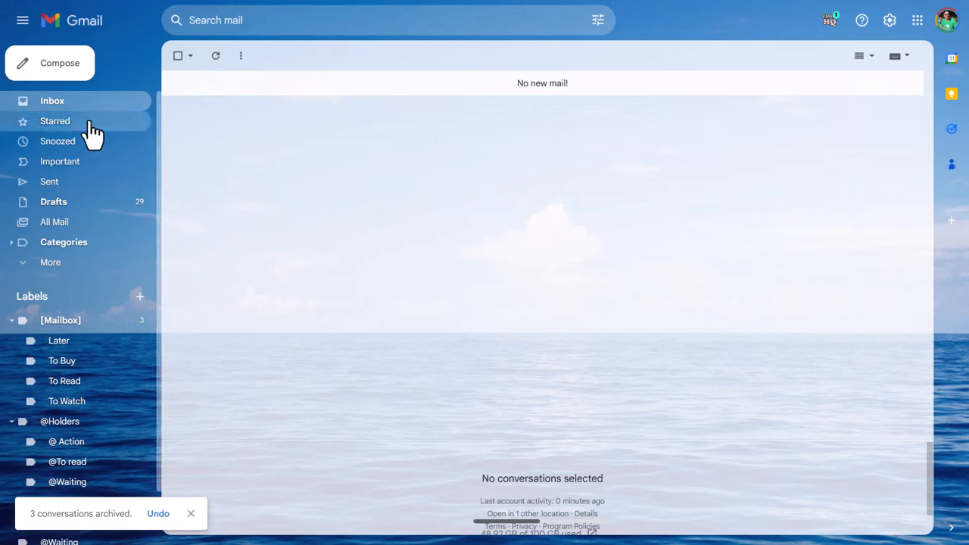
Step: Open Gmail's Starred folder to see the proposal and Excel On Fire emails
click(54, 121)
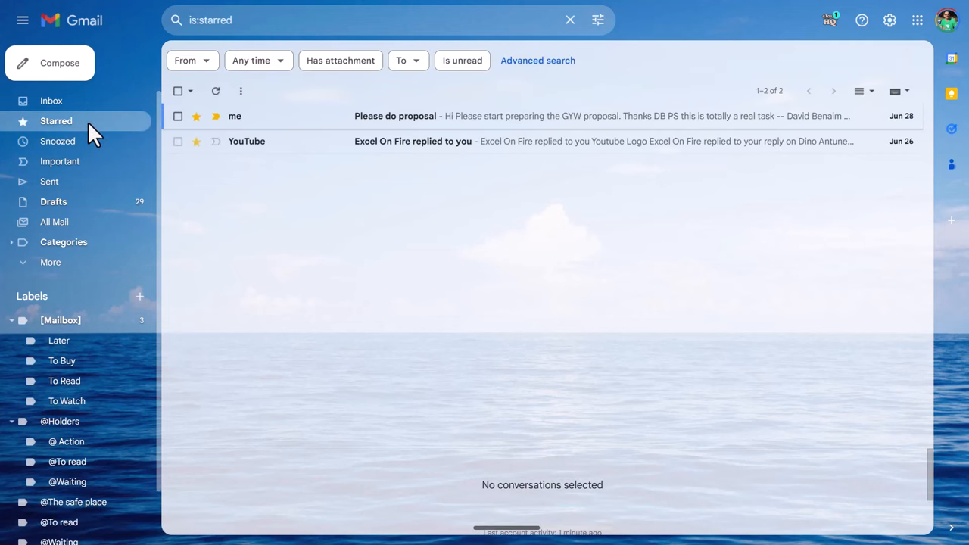
mouse_move(135, 185)
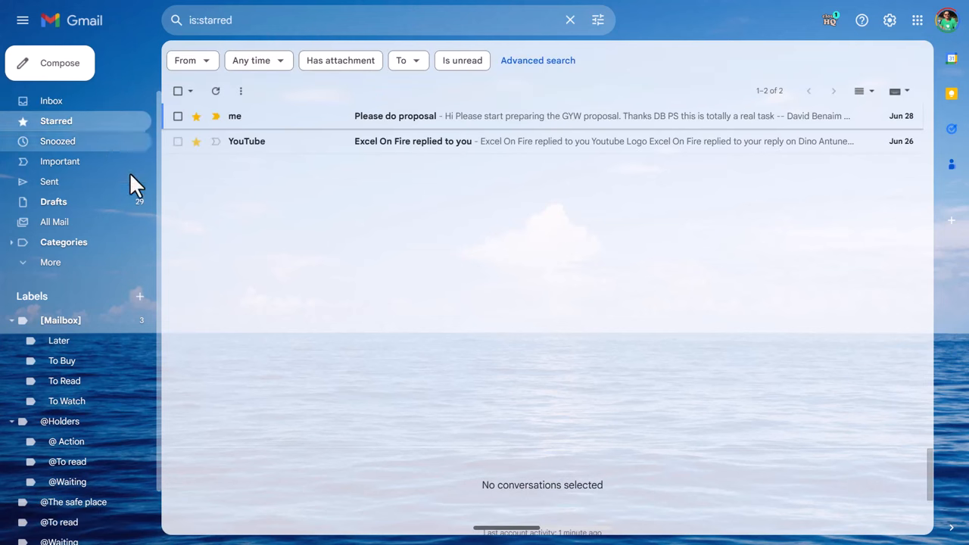
mouse_move(106, 235)
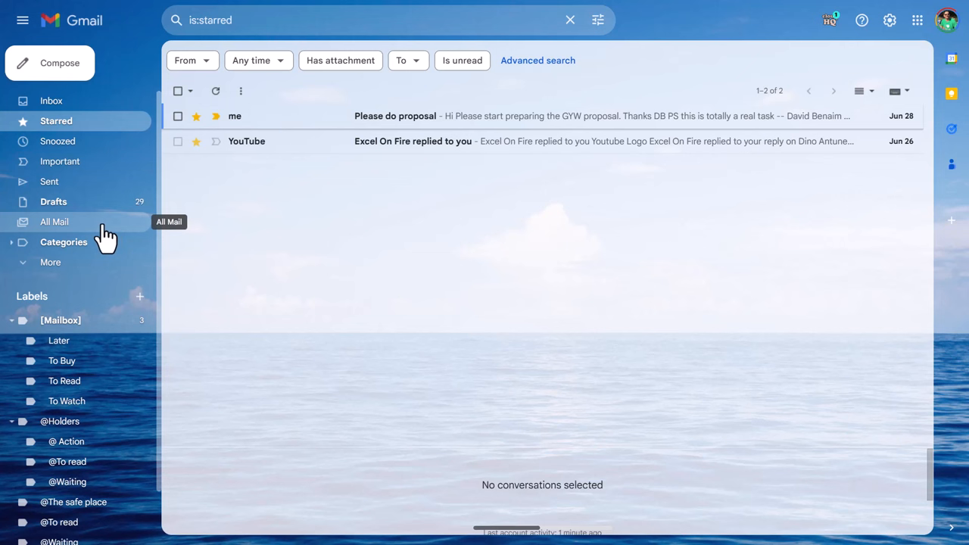
mouse_move(95, 140)
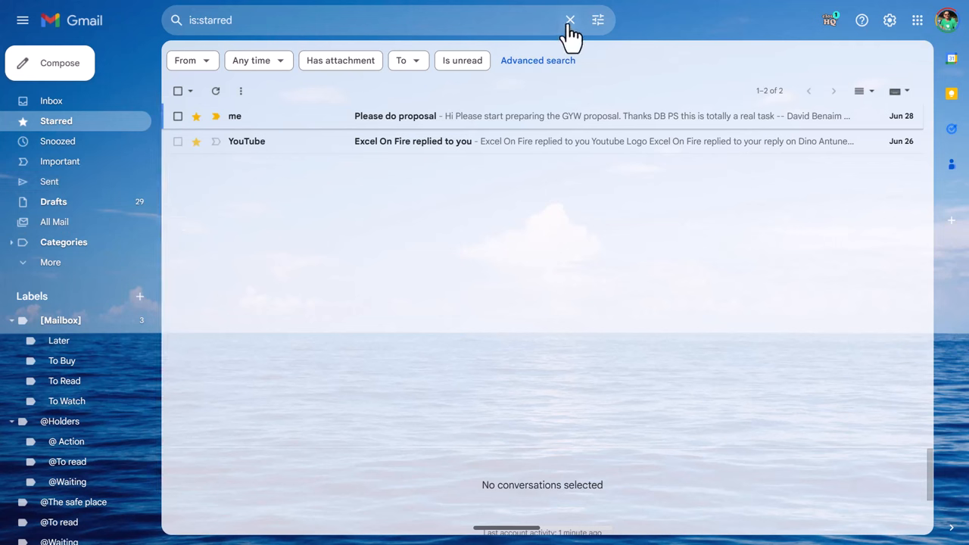
mouse_move(435, 243)
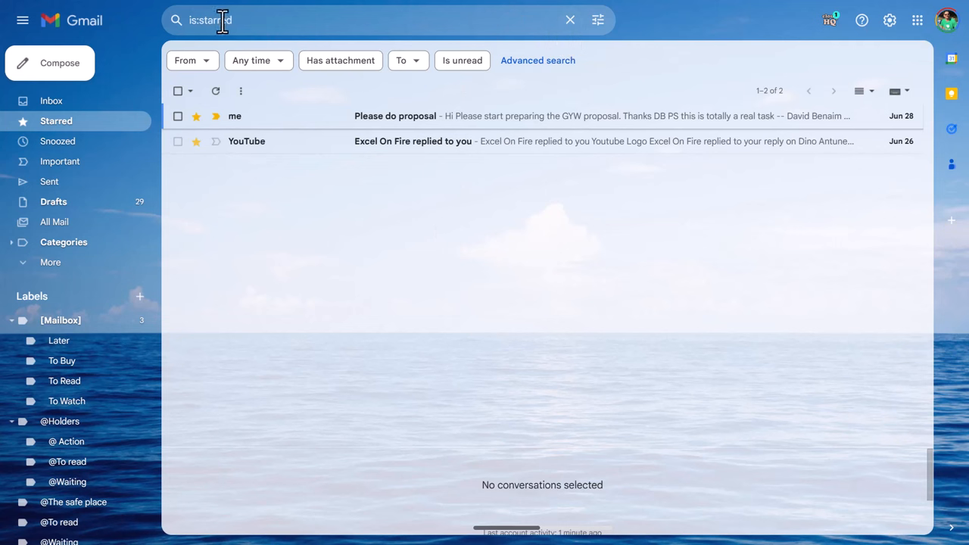
mouse_move(480, 284)
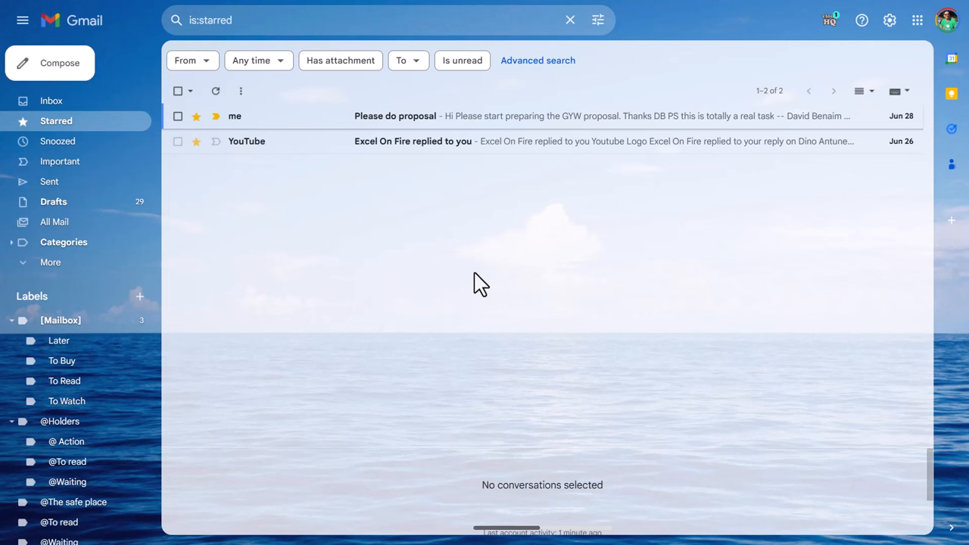